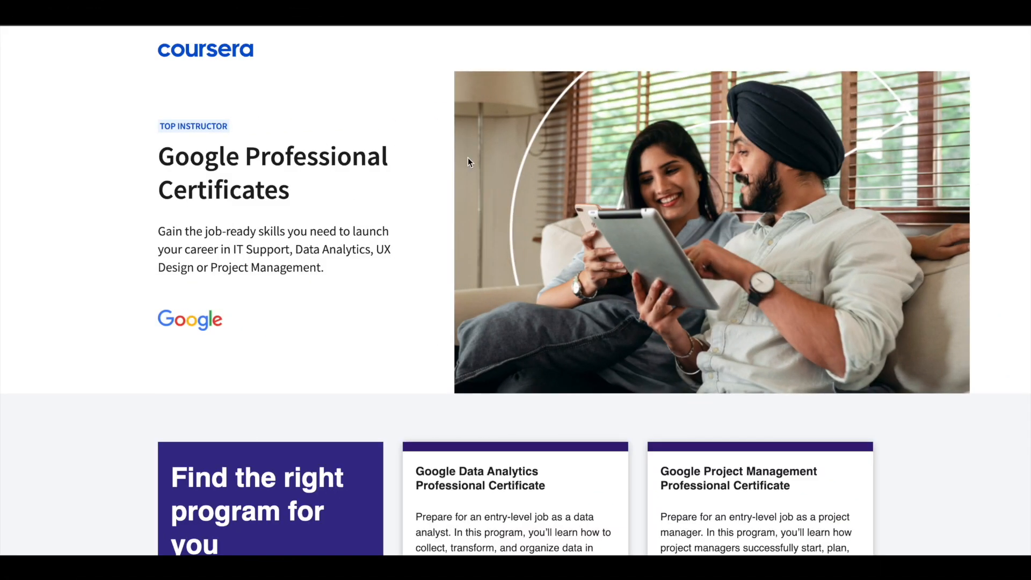
{"action": "mouse_move", "coordinate": [422, 217]}
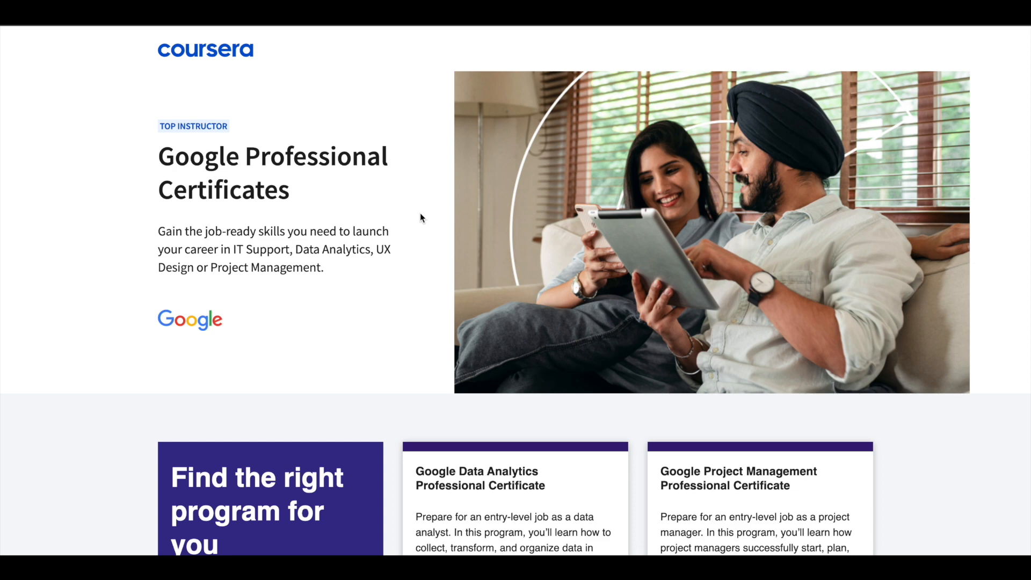
Scroll through Data Analysis topic pages to reach the eight-part Learning Data Analytics: 1 Foundations course.
{"action": "scroll", "scroll_direction": "down", "scroll_amount": 3}
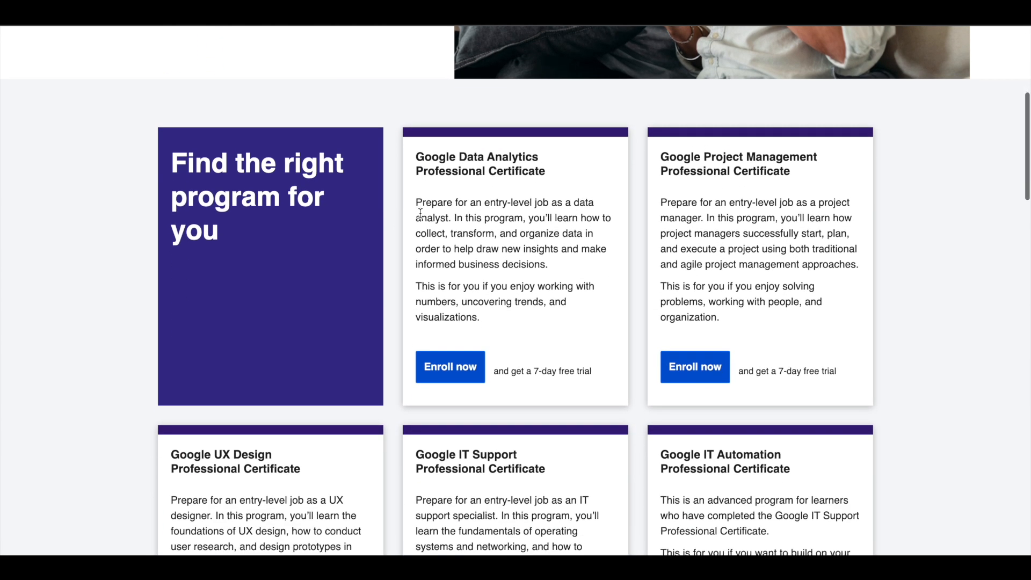
{"action": "scroll", "scroll_direction": "down", "scroll_amount": 3}
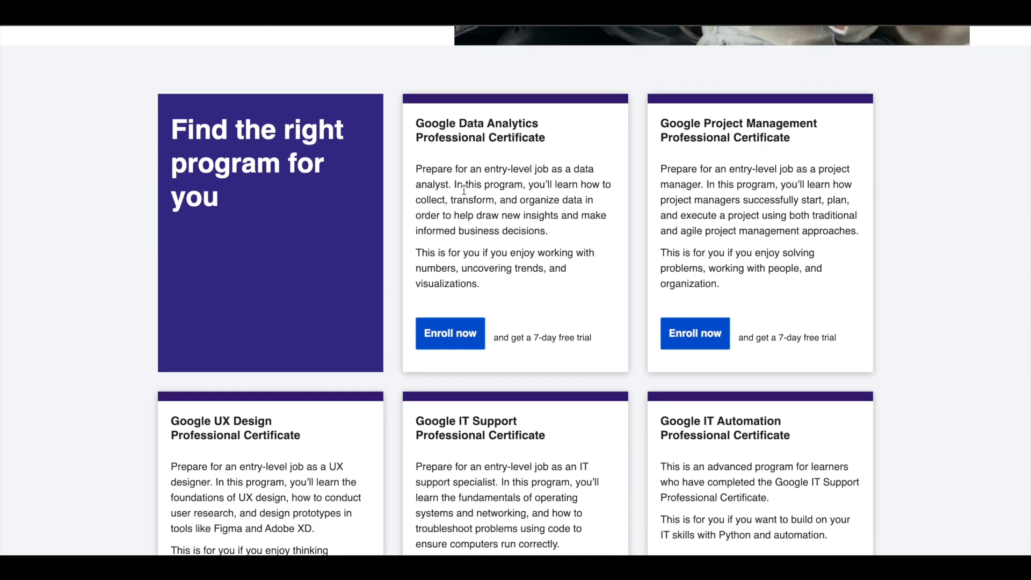
{"action": "scroll", "scroll_direction": "down", "scroll_amount": 3}
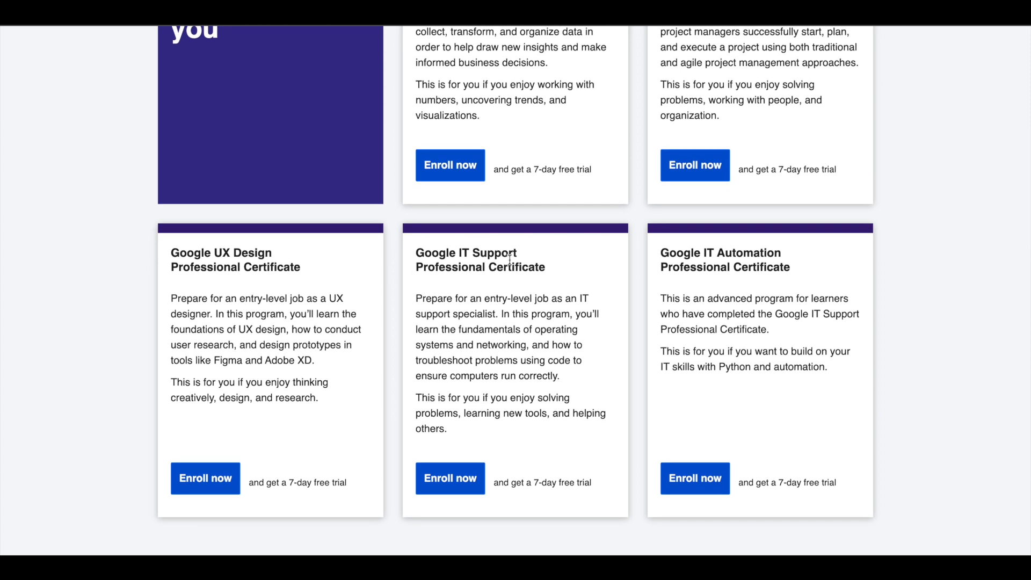
{"action": "mouse_move", "coordinate": [746, 271]}
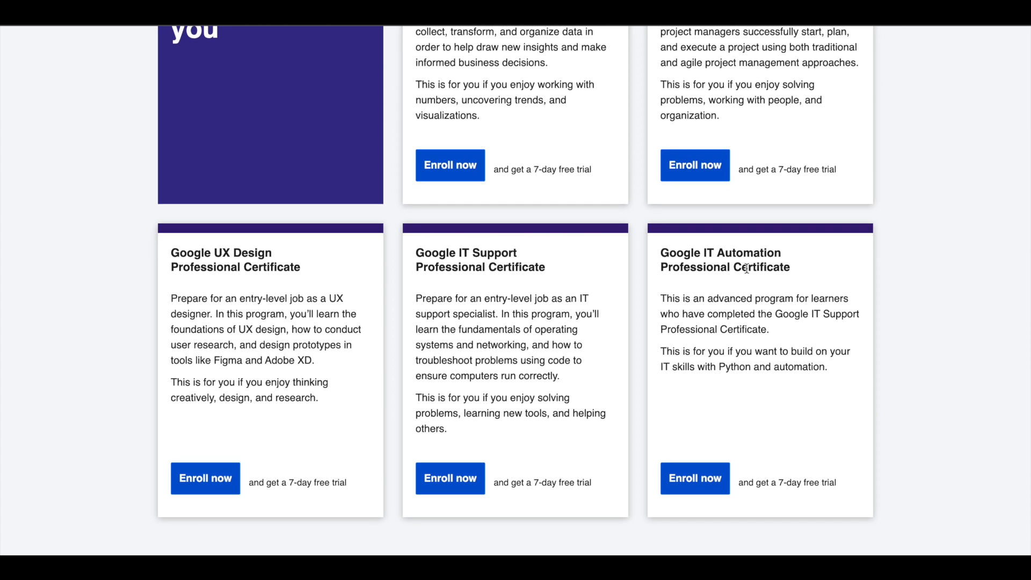
{"action": "scroll", "scroll_direction": "up", "scroll_amount": 3}
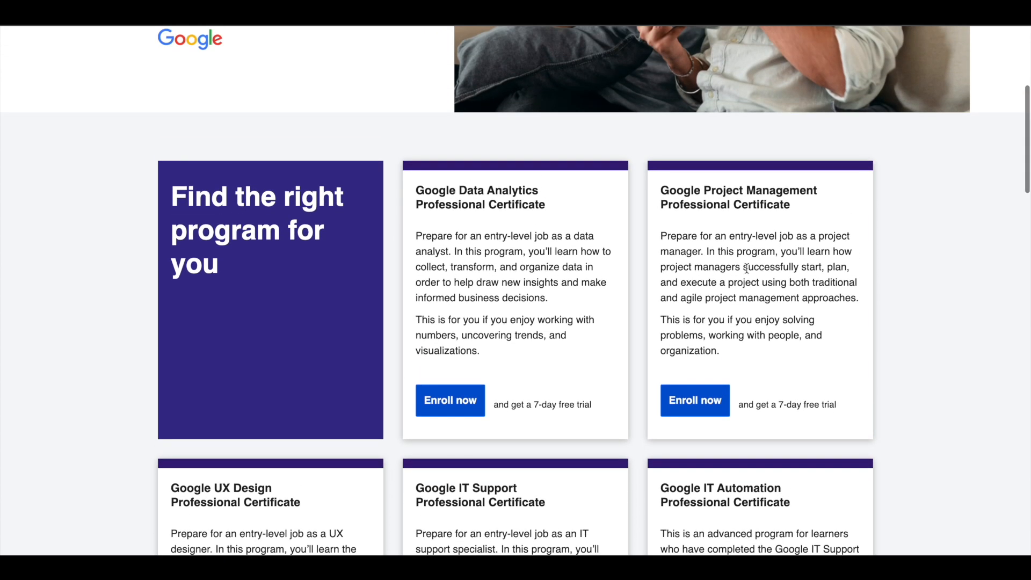
{"action": "mouse_move", "coordinate": [629, 241]}
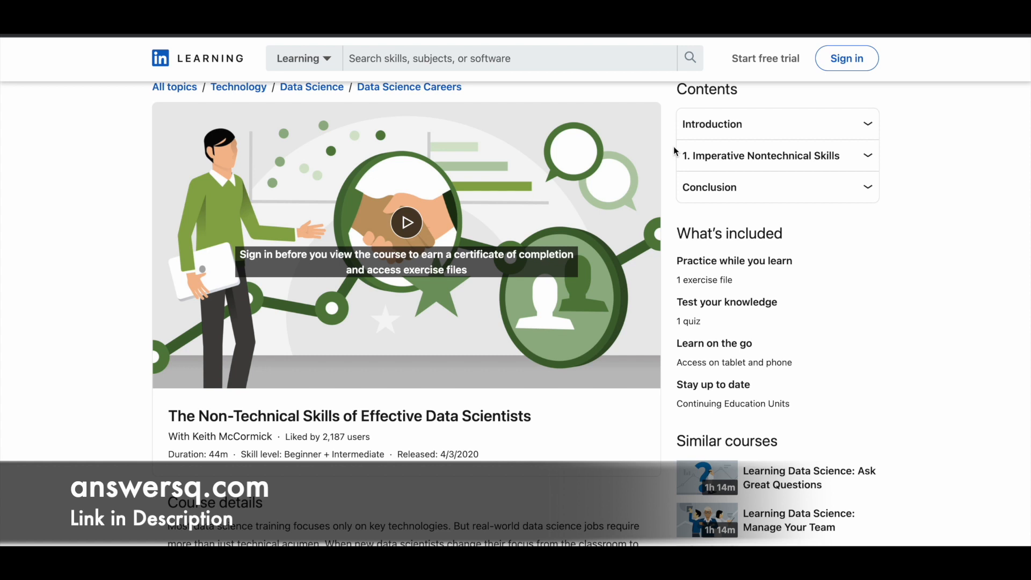
{"action": "mouse_move", "coordinate": [737, 118]}
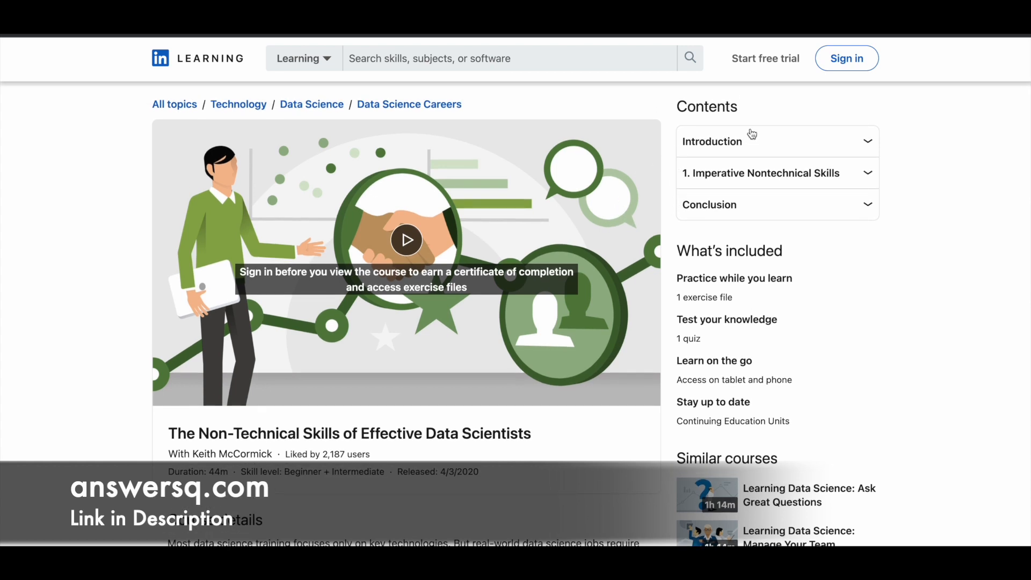
{"action": "mouse_move", "coordinate": [790, 152]}
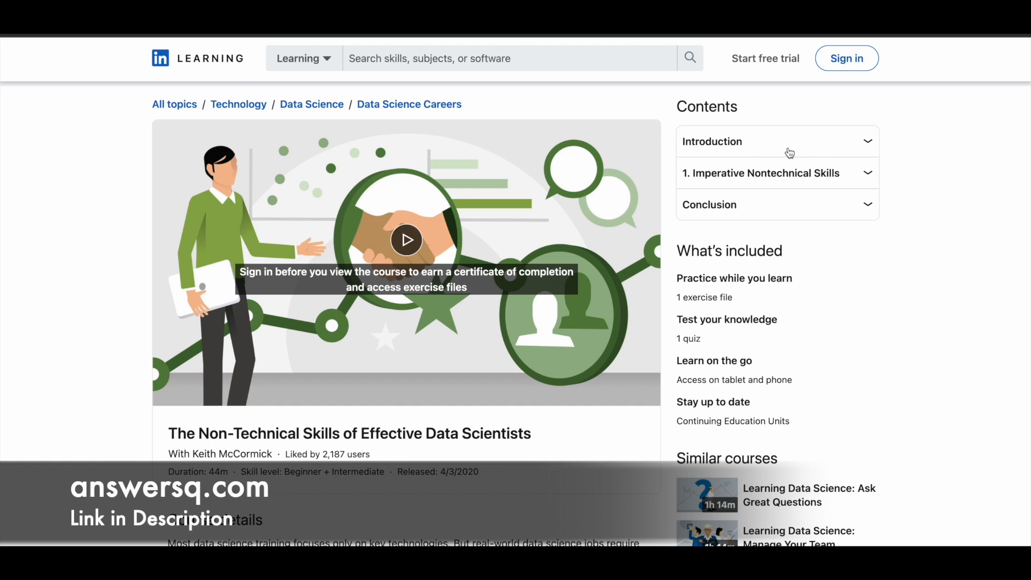
{"action": "scroll", "scroll_direction": "down", "scroll_amount": 3}
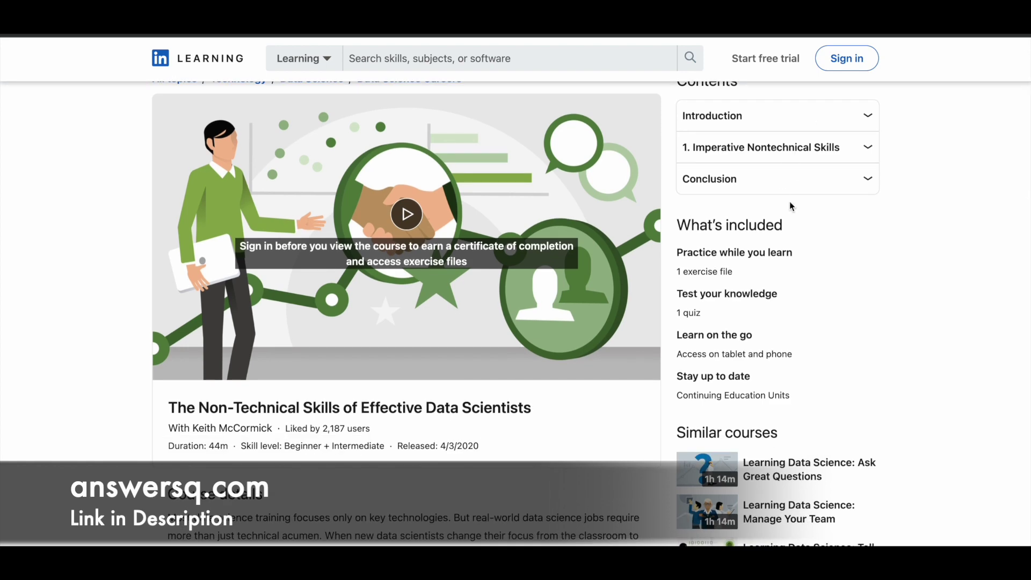
{"action": "scroll", "scroll_direction": "down", "scroll_amount": 3}
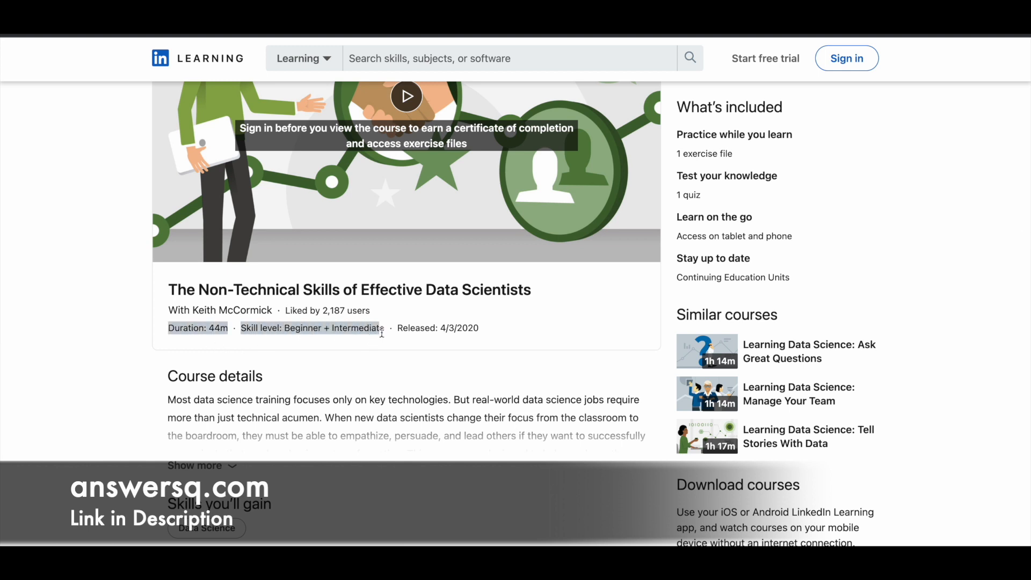
{"action": "mouse_move", "coordinate": [352, 351]}
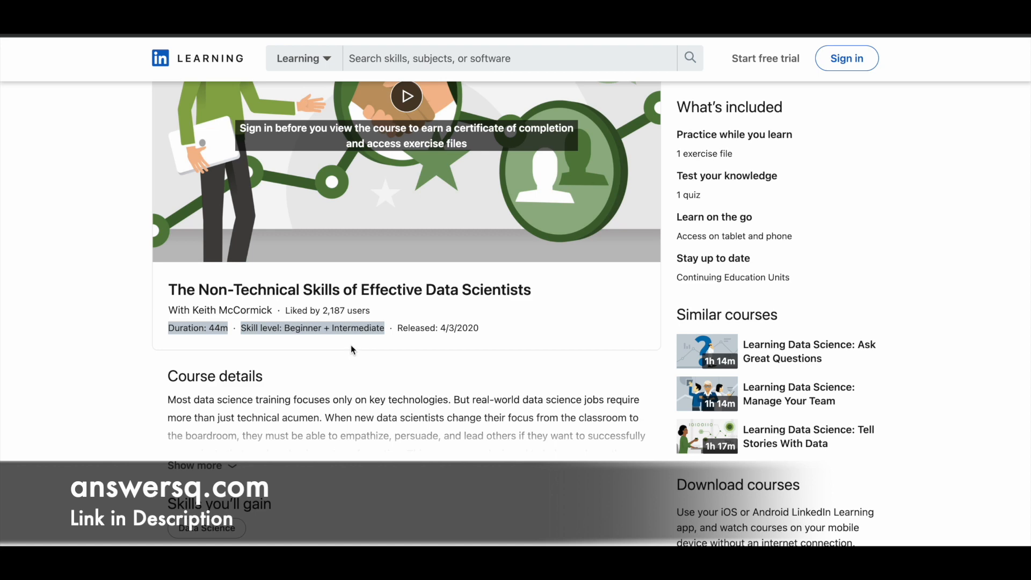
{"action": "scroll", "scroll_direction": "down", "scroll_amount": 3}
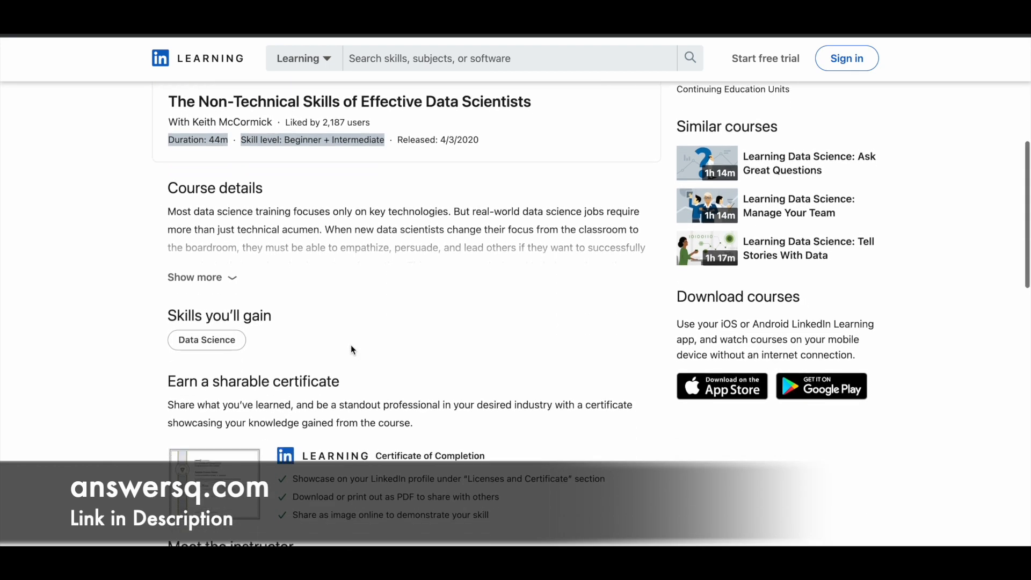
{"action": "scroll", "scroll_direction": "down", "scroll_amount": 3}
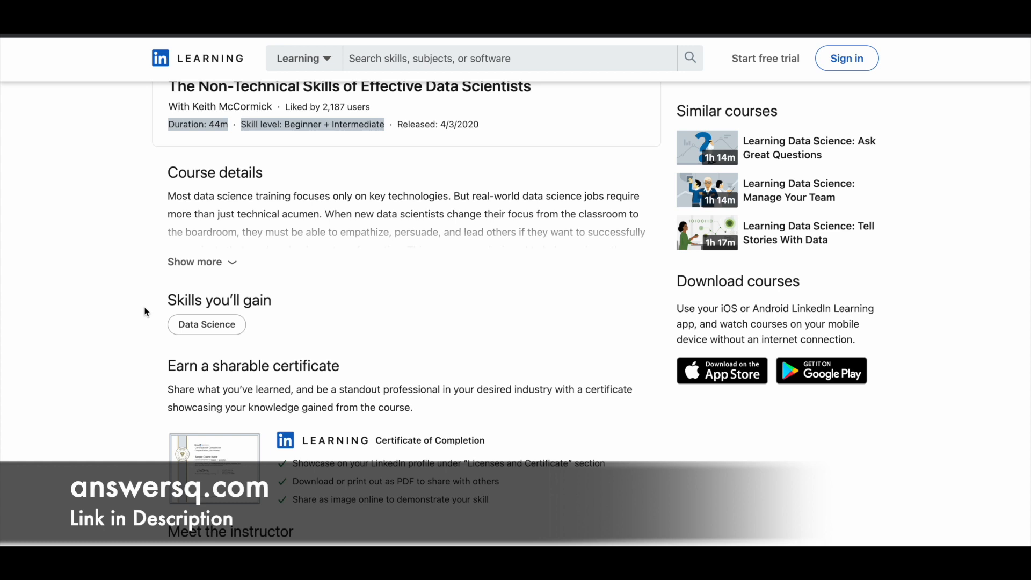
{"action": "scroll", "scroll_direction": "down", "scroll_amount": 3}
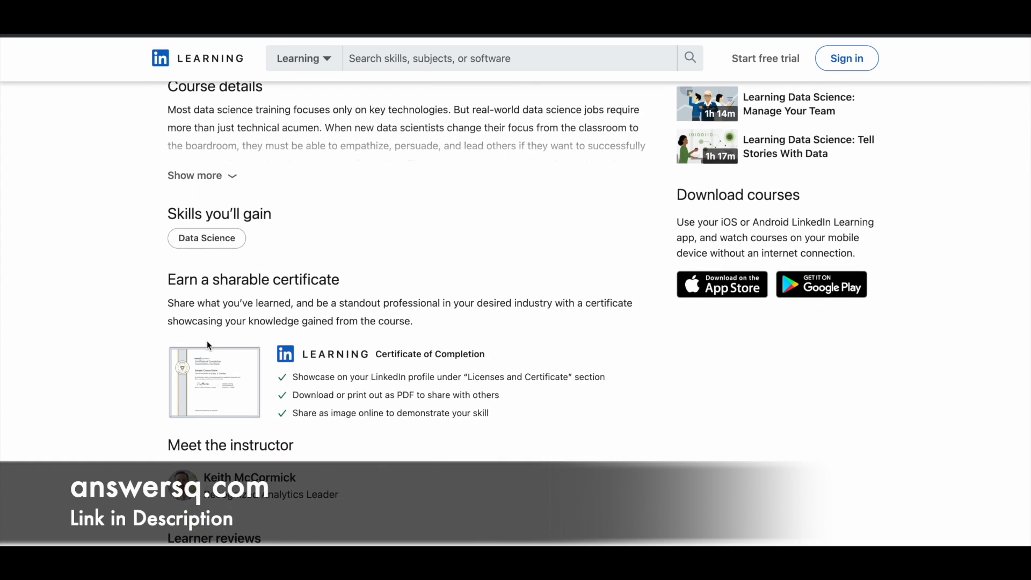
{"action": "scroll", "scroll_direction": "down", "scroll_amount": 3}
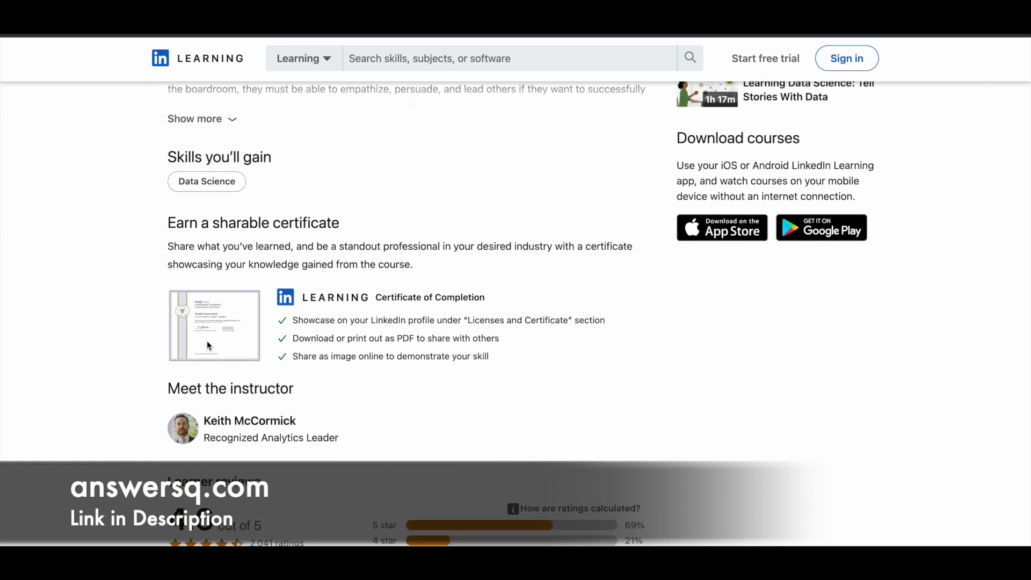
{"action": "scroll", "scroll_direction": "down", "scroll_amount": 3}
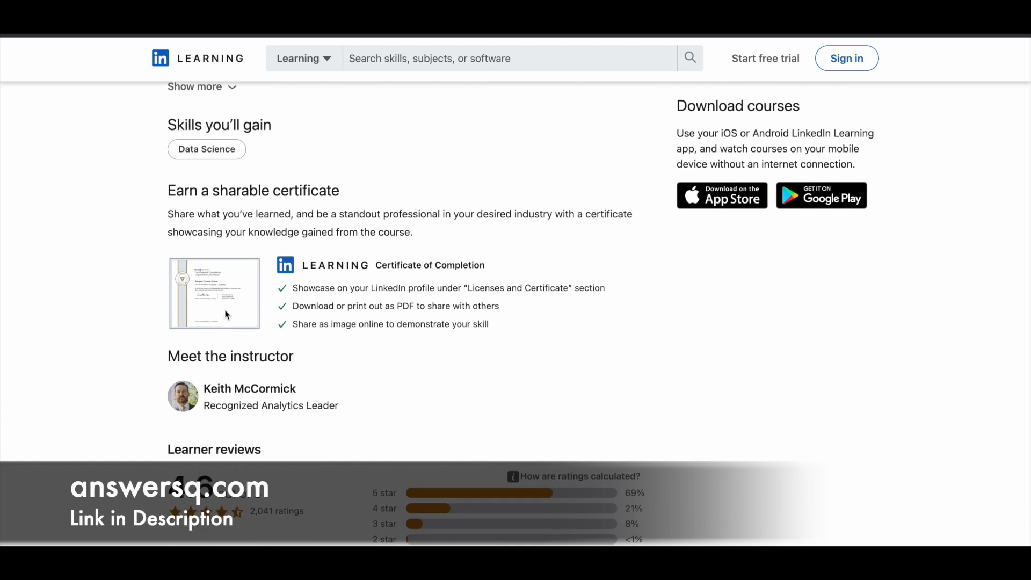
{"action": "scroll", "scroll_direction": "down", "scroll_amount": 3}
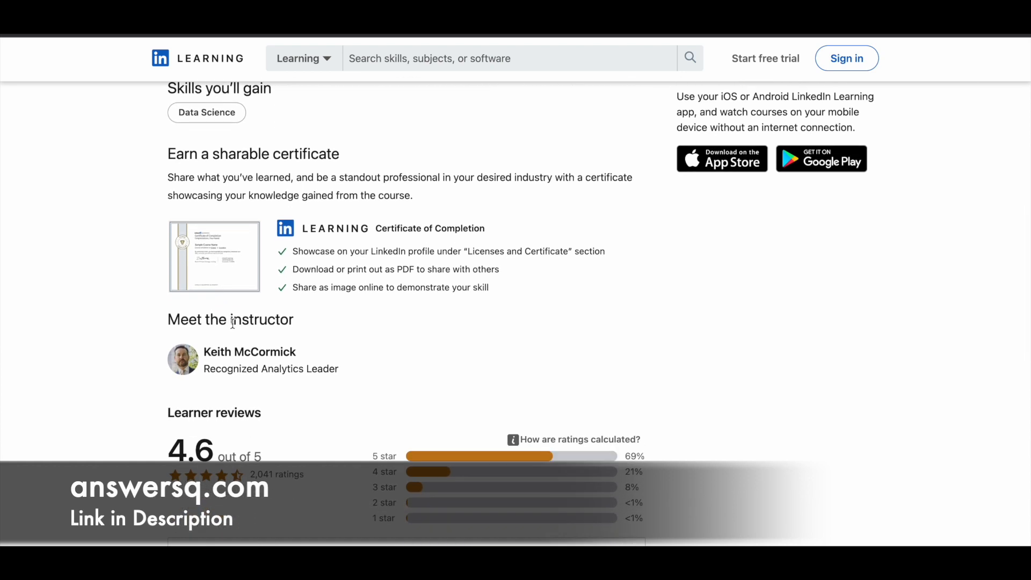
{"action": "scroll", "scroll_direction": "down", "scroll_amount": 3}
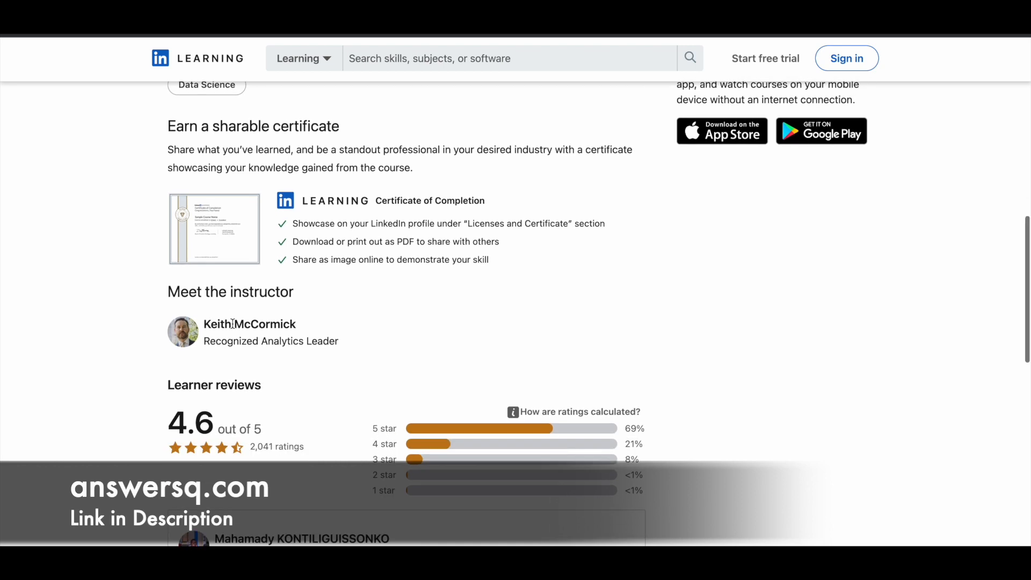
{"action": "mouse_move", "coordinate": [247, 327]}
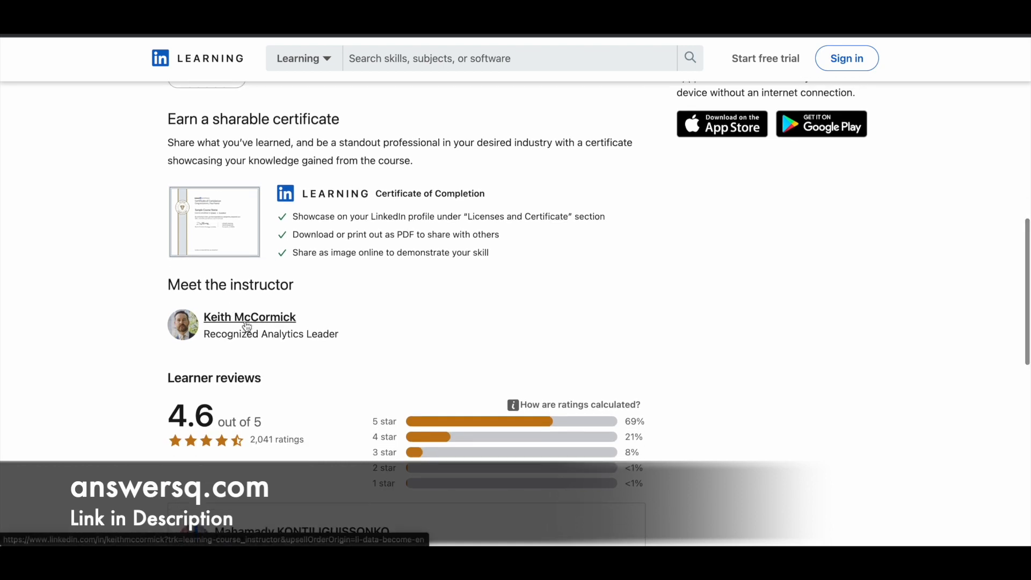
{"action": "scroll", "scroll_direction": "down", "scroll_amount": 3}
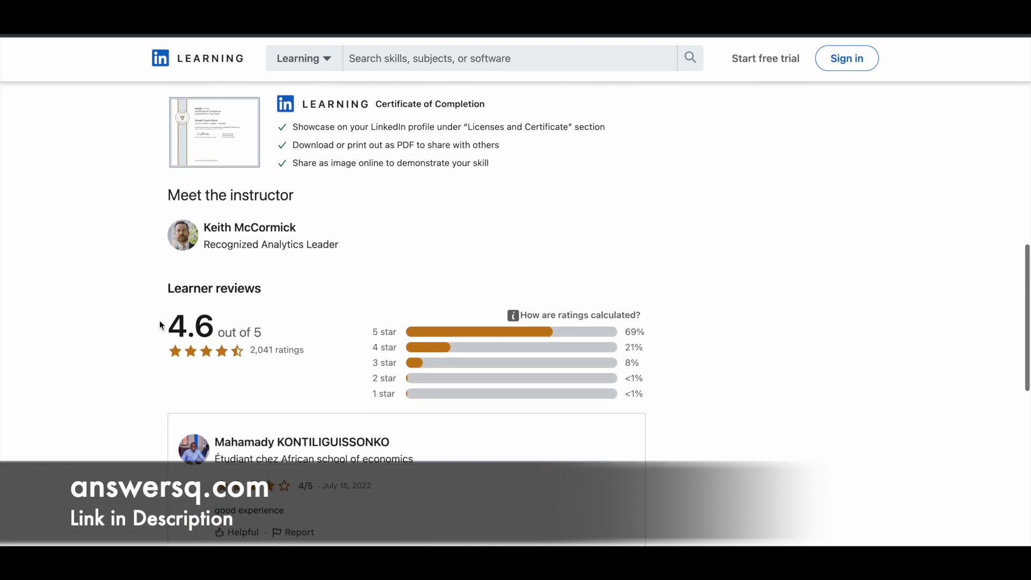
{"action": "scroll", "scroll_direction": "down", "scroll_amount": 3}
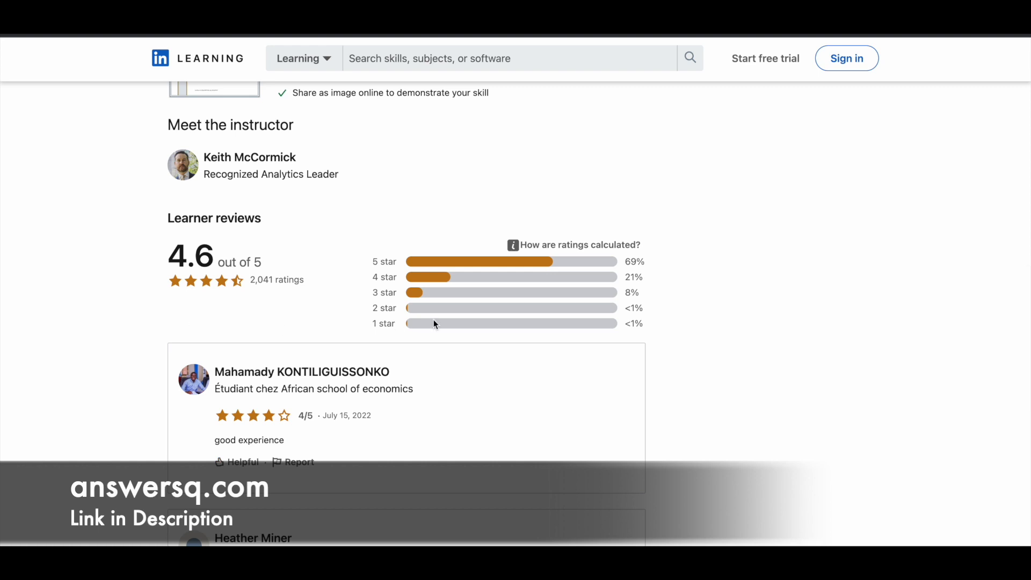
{"action": "mouse_move", "coordinate": [300, 325]}
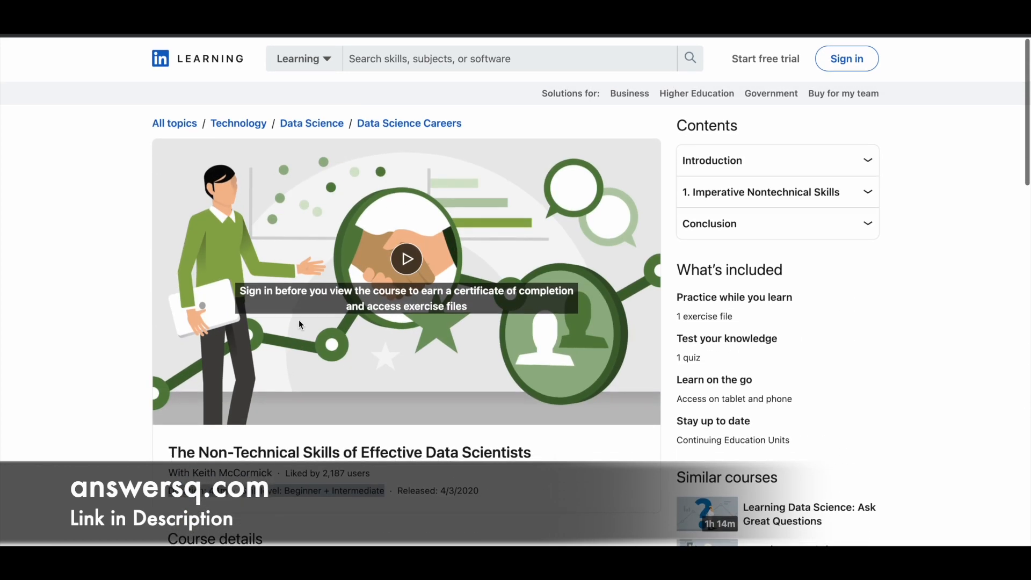
{"action": "scroll", "scroll_direction": "down", "scroll_amount": 3}
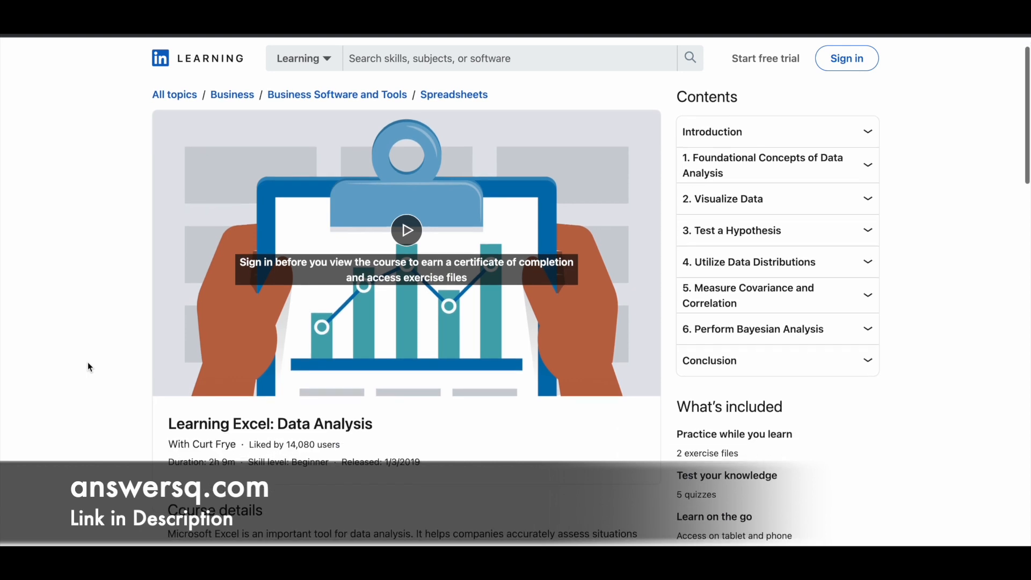
{"action": "scroll", "scroll_direction": "down", "scroll_amount": 3}
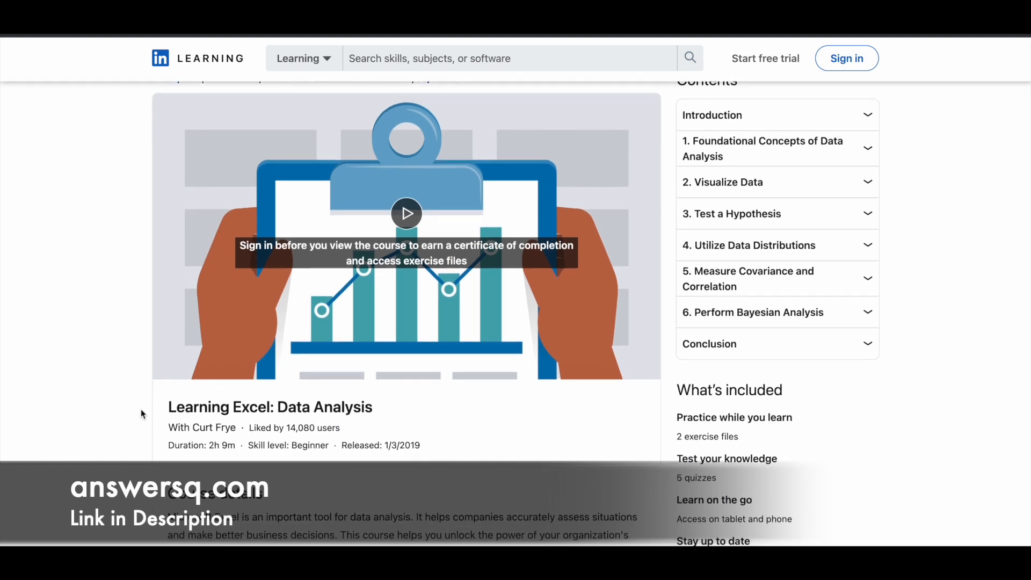
{"action": "scroll", "scroll_direction": "down", "scroll_amount": 3}
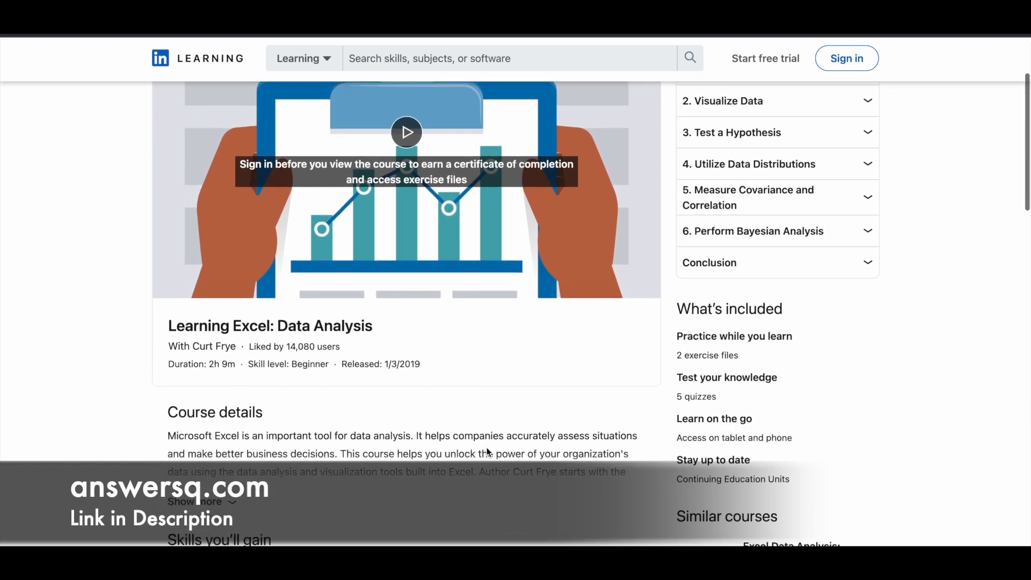
{"action": "scroll", "scroll_direction": "down", "scroll_amount": 3}
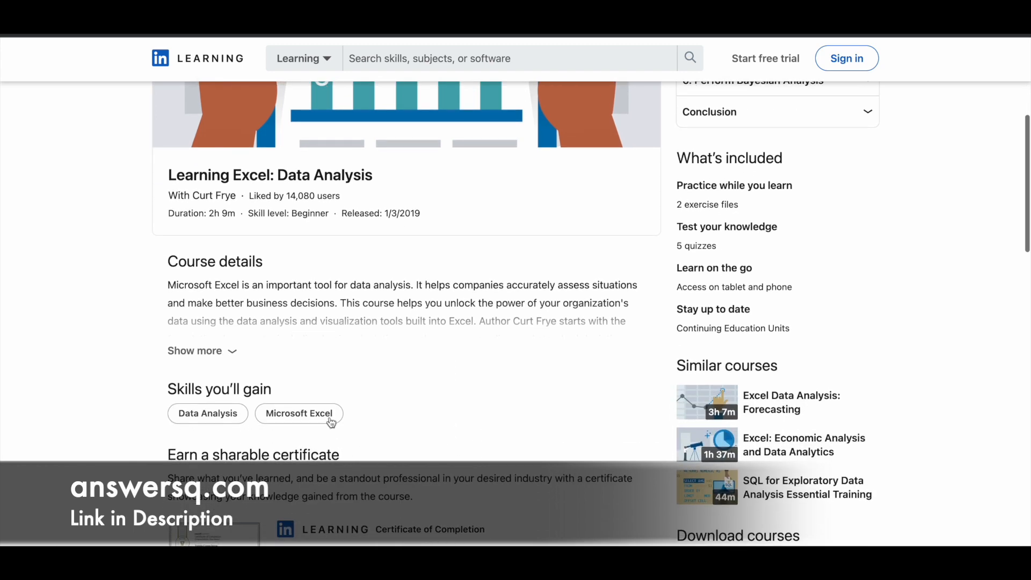
{"action": "scroll", "scroll_direction": "down", "scroll_amount": 3}
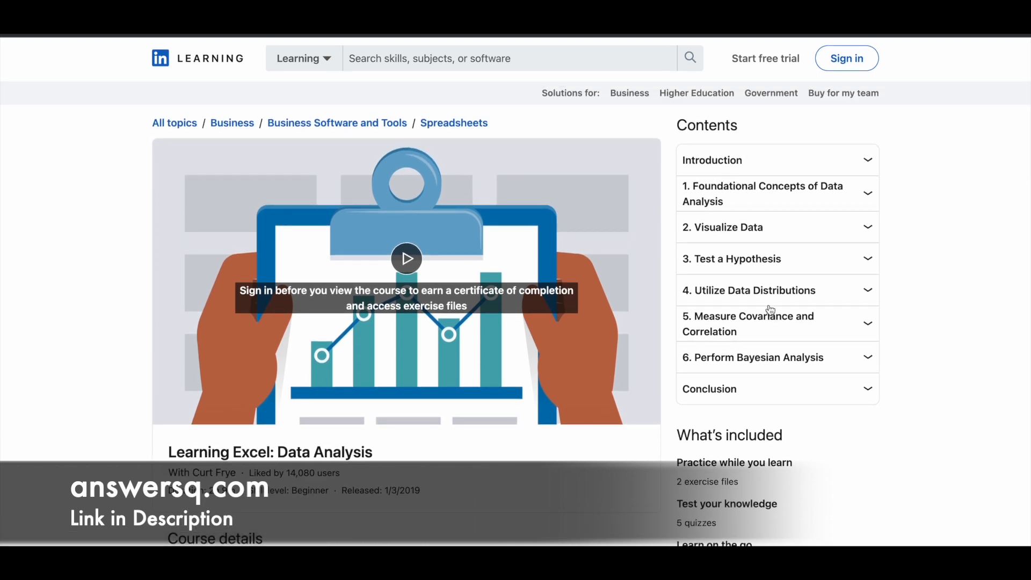
{"action": "scroll", "scroll_direction": "down", "scroll_amount": 3}
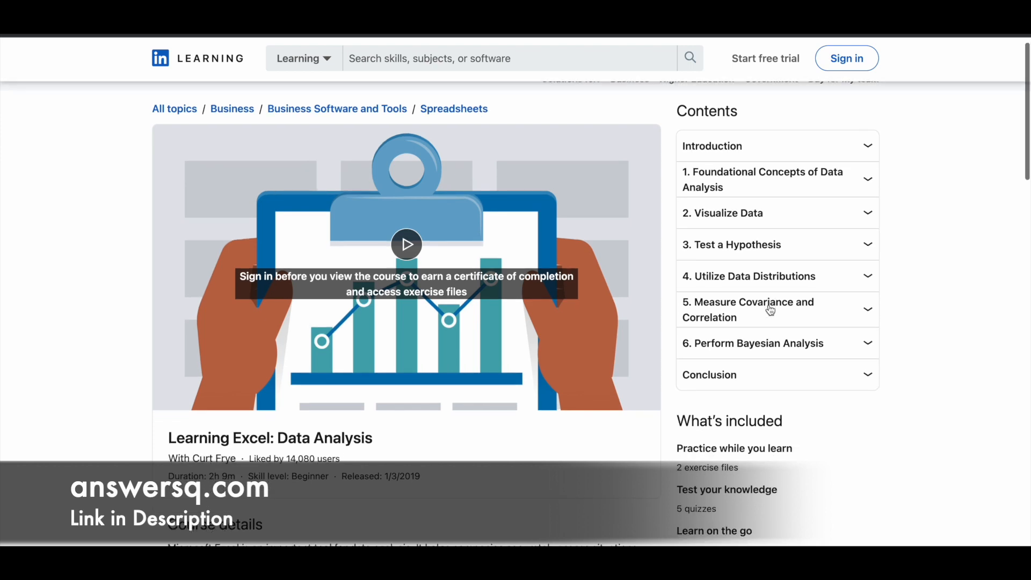
{"action": "scroll", "scroll_direction": "down", "scroll_amount": 3}
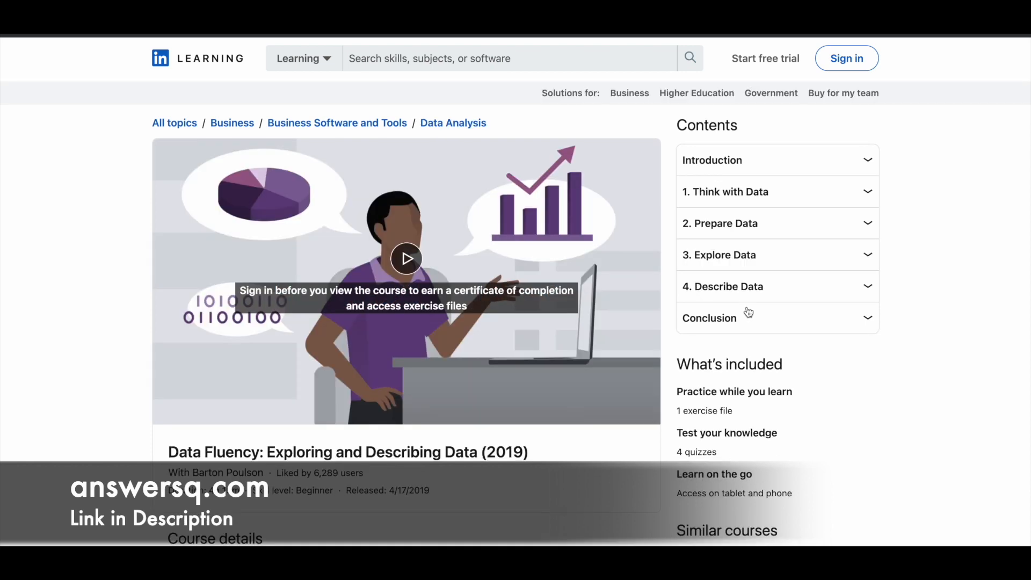
{"action": "scroll", "scroll_direction": "down", "scroll_amount": 3}
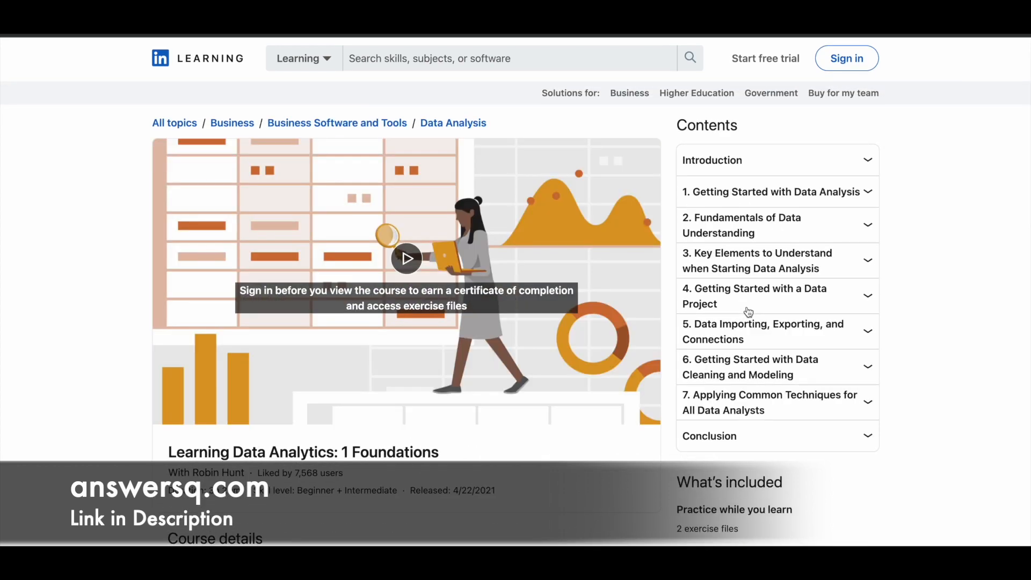
Scroll through the Learning Data Analytics Part 2: Extending and Applying Core Knowledge contents.
{"action": "scroll", "scroll_direction": "down", "scroll_amount": 3}
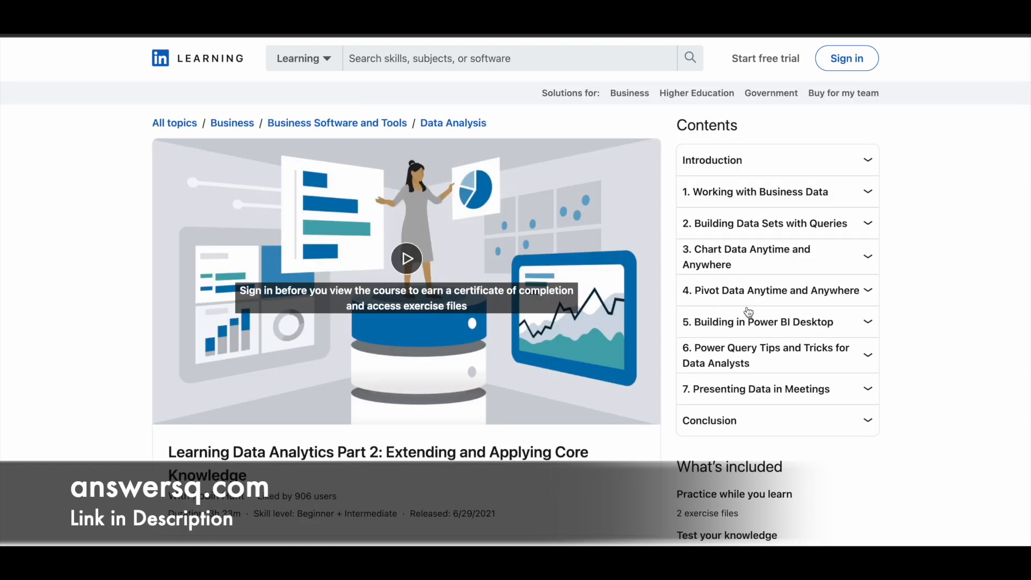
{"action": "scroll", "scroll_direction": "down", "scroll_amount": 3}
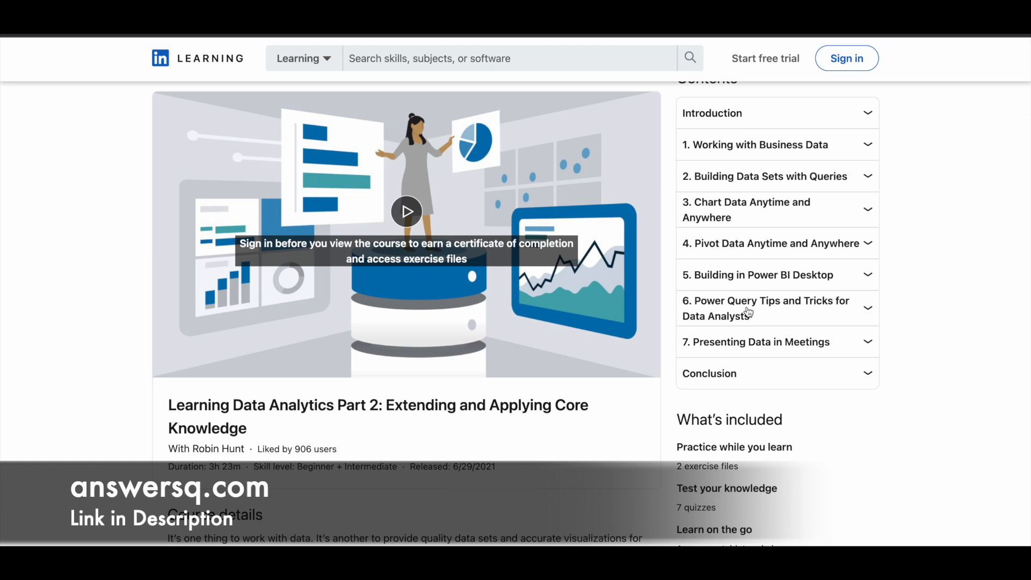
{"action": "mouse_move", "coordinate": [754, 334]}
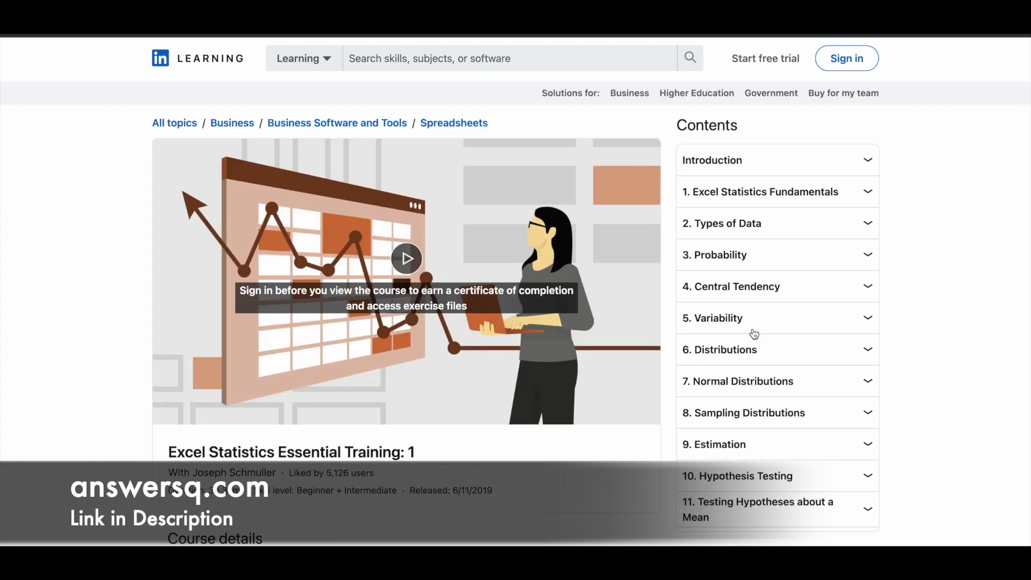
Scroll through the Predictive Analytics, Power BI, Tableau, SQL, R and Data Cleaning in Python pages.
{"action": "scroll", "scroll_direction": "down", "scroll_amount": 3}
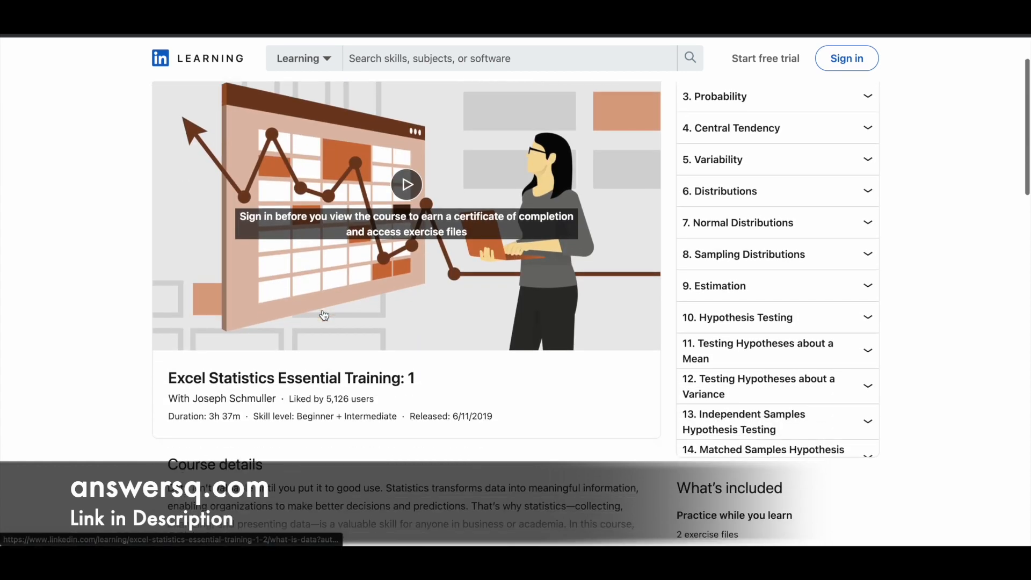
{"action": "scroll", "scroll_direction": "down", "scroll_amount": 3}
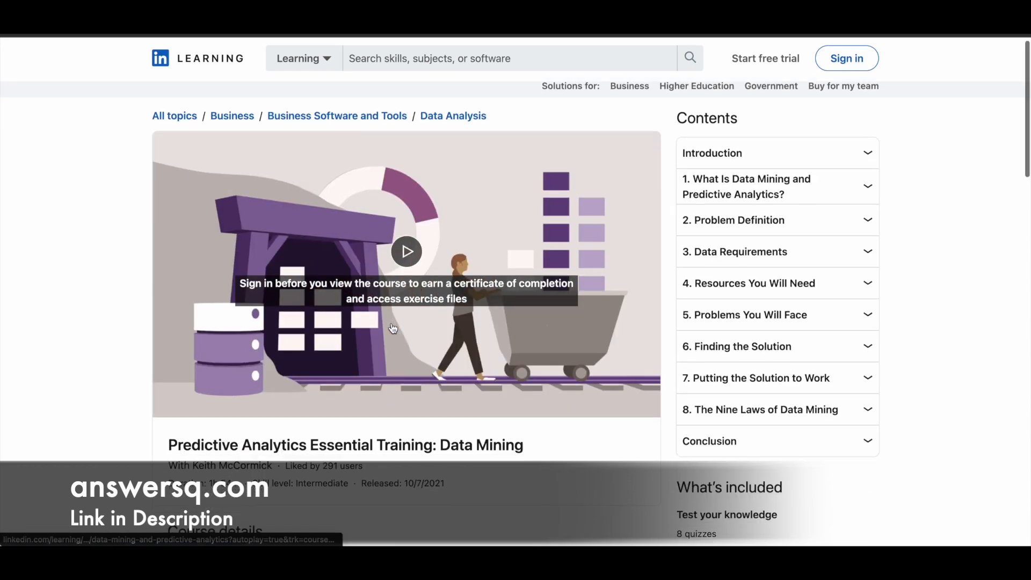
{"action": "scroll", "scroll_direction": "down", "scroll_amount": 3}
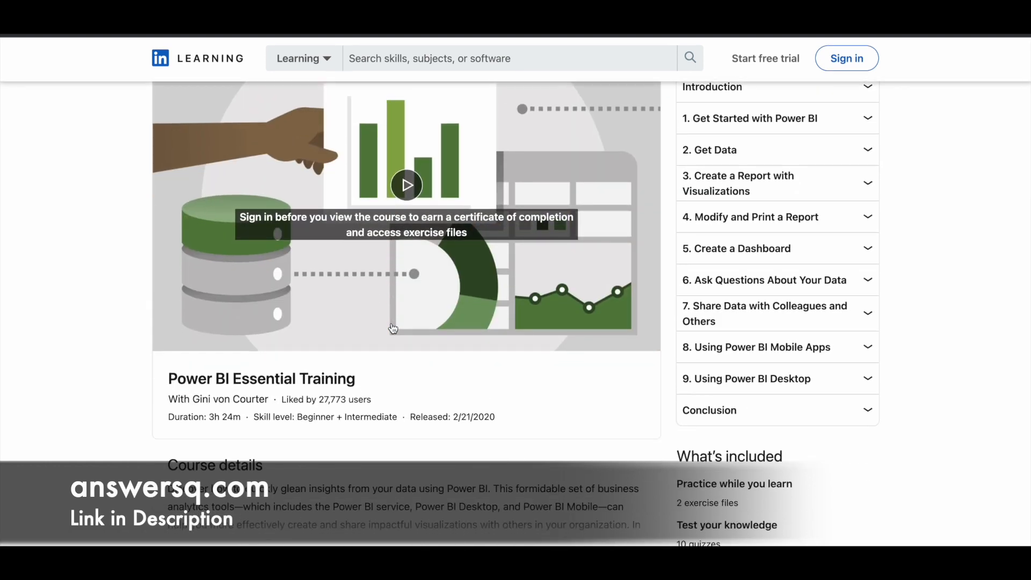
{"action": "mouse_move", "coordinate": [221, 422]}
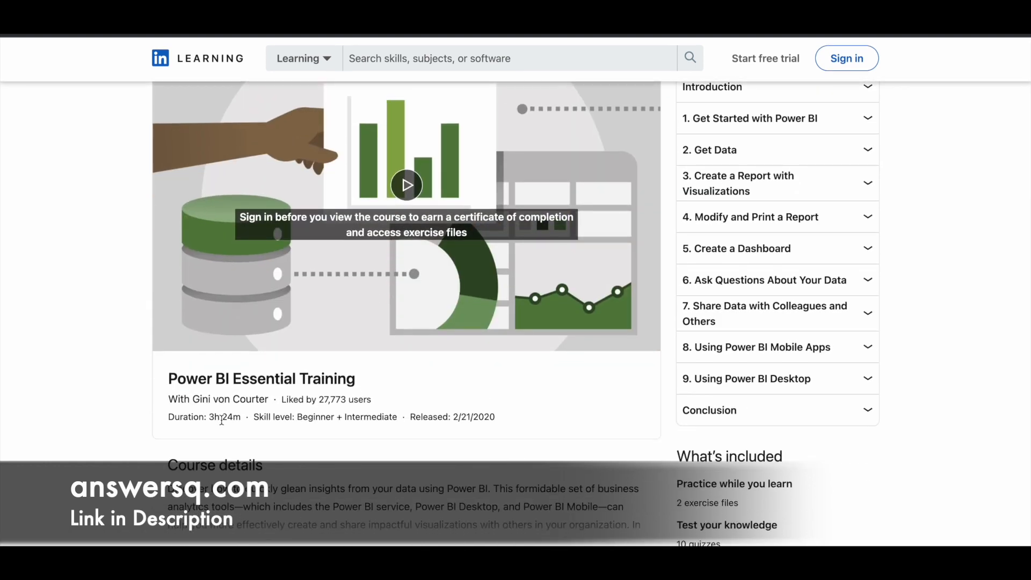
{"action": "mouse_move", "coordinate": [214, 440]}
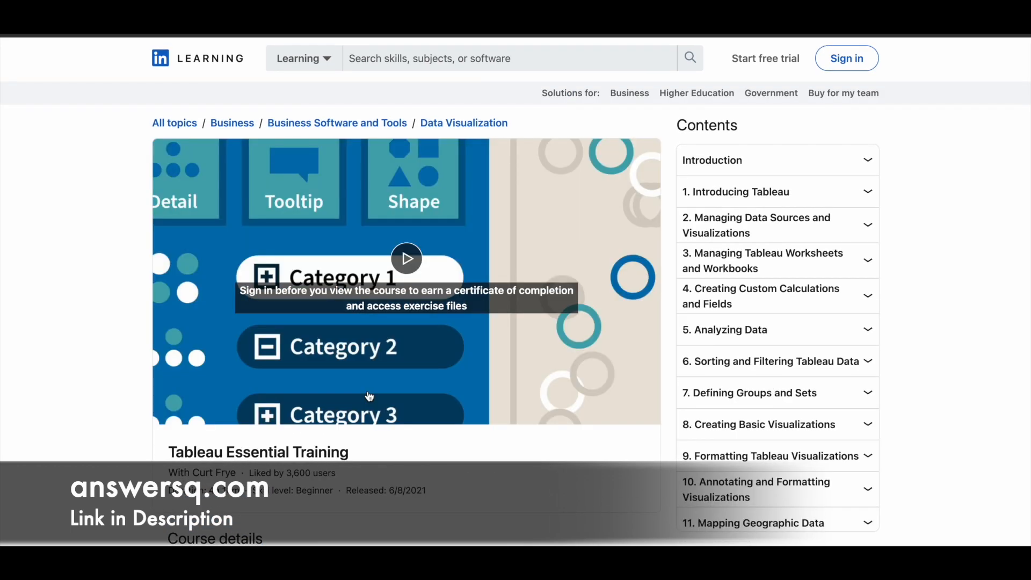
{"action": "scroll", "scroll_direction": "down", "scroll_amount": 3}
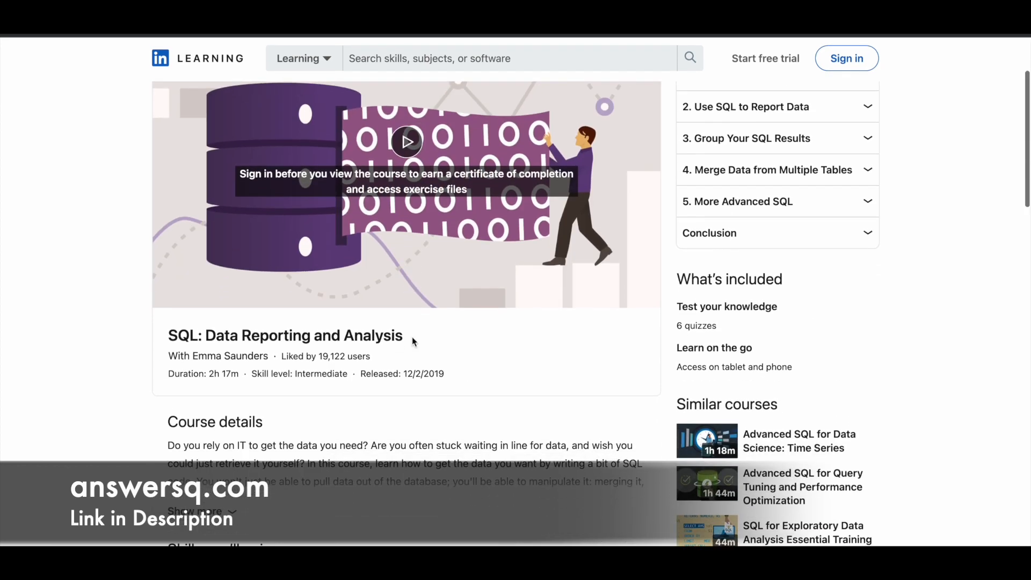
{"action": "mouse_move", "coordinate": [410, 335]}
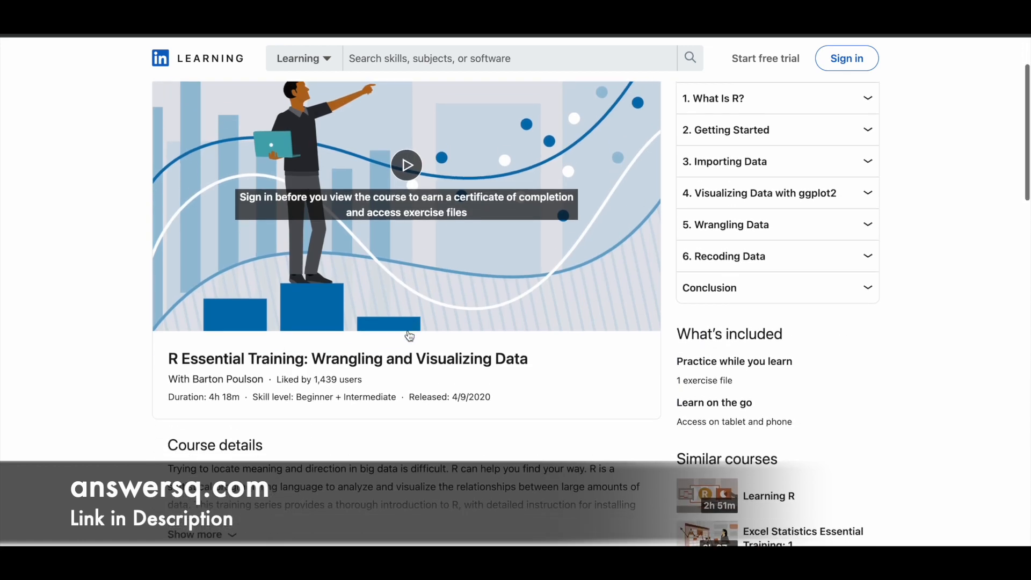
{"action": "scroll", "scroll_direction": "down", "scroll_amount": 3}
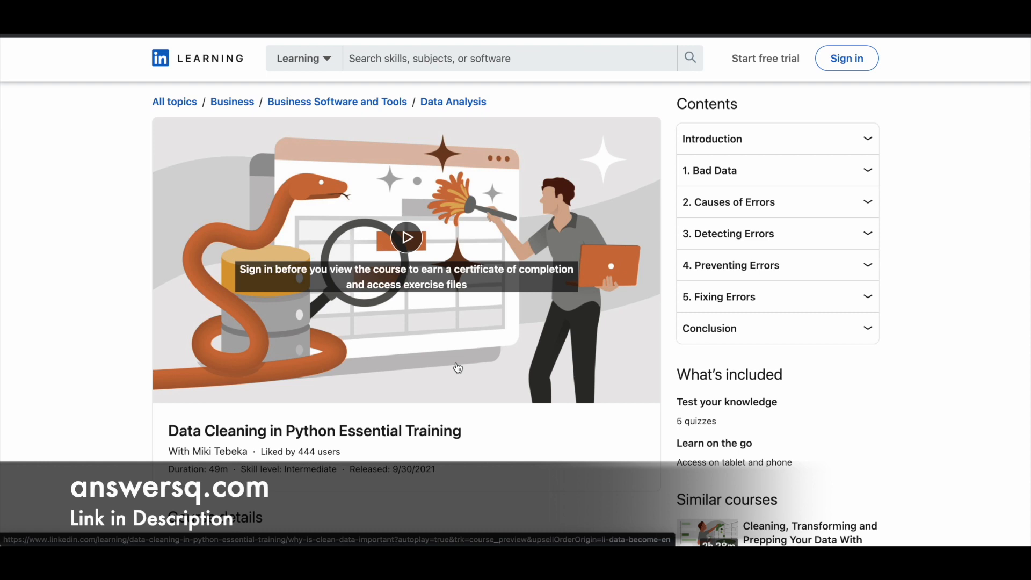
{"action": "scroll", "scroll_direction": "down", "scroll_amount": 3}
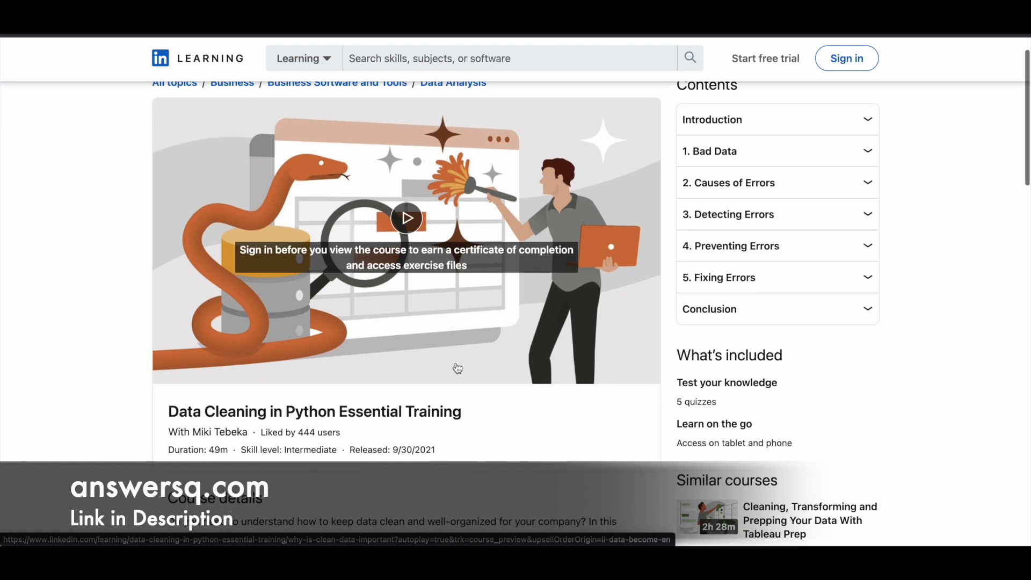
{"action": "scroll", "scroll_direction": "down", "scroll_amount": 3}
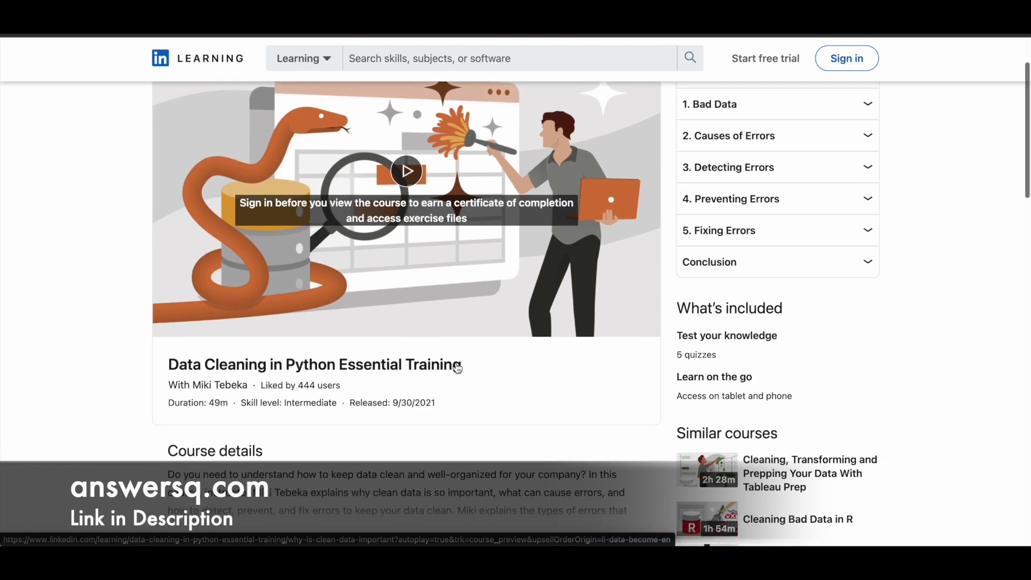
{"action": "scroll", "scroll_direction": "down", "scroll_amount": 3}
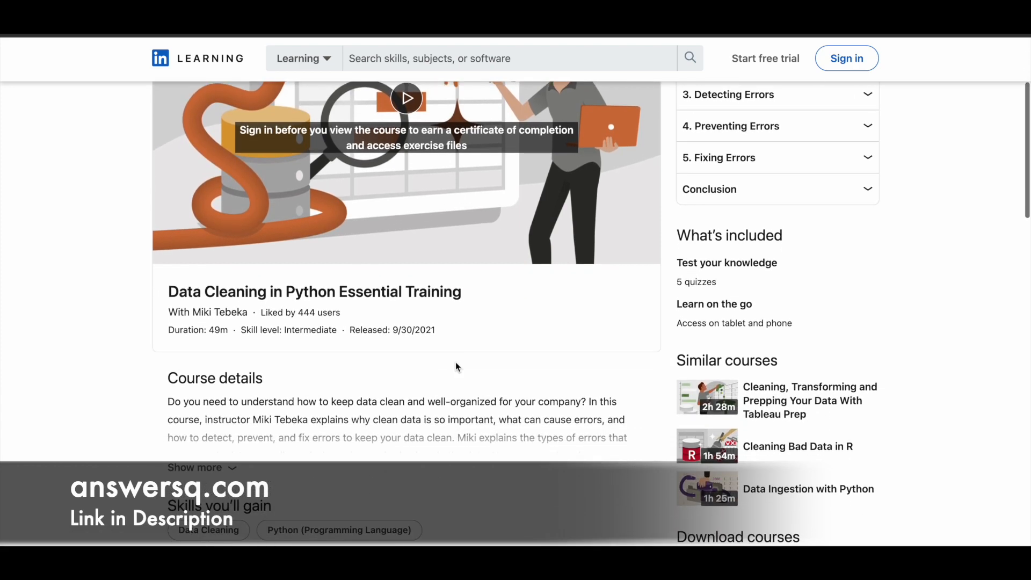
{"action": "scroll", "scroll_direction": "down", "scroll_amount": 3}
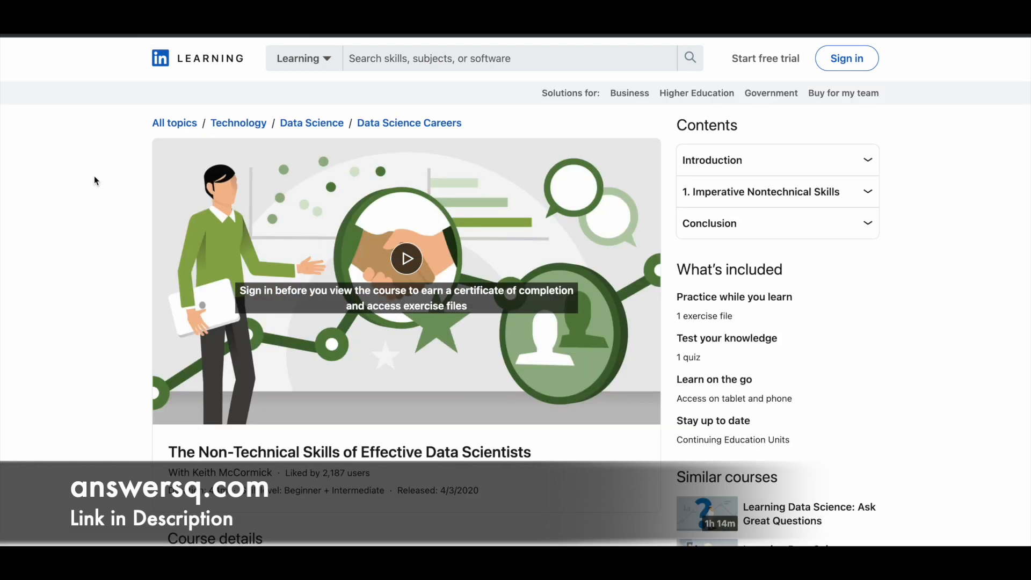
Use the header Sign in button to reach the email sign-in page.
{"action": "scroll", "scroll_direction": "down", "scroll_amount": 3}
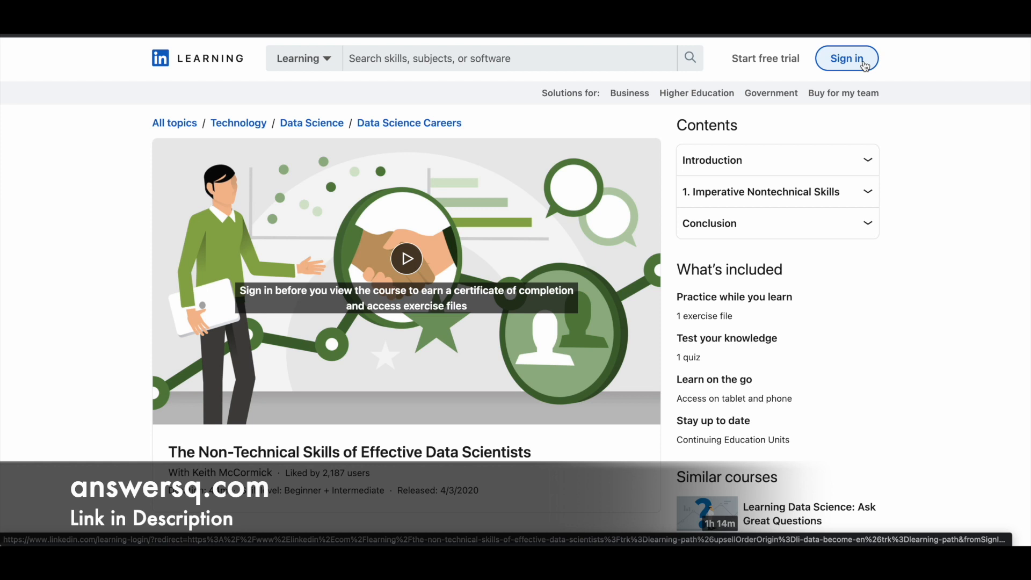
{"action": "left_click", "coordinate": [847, 58]}
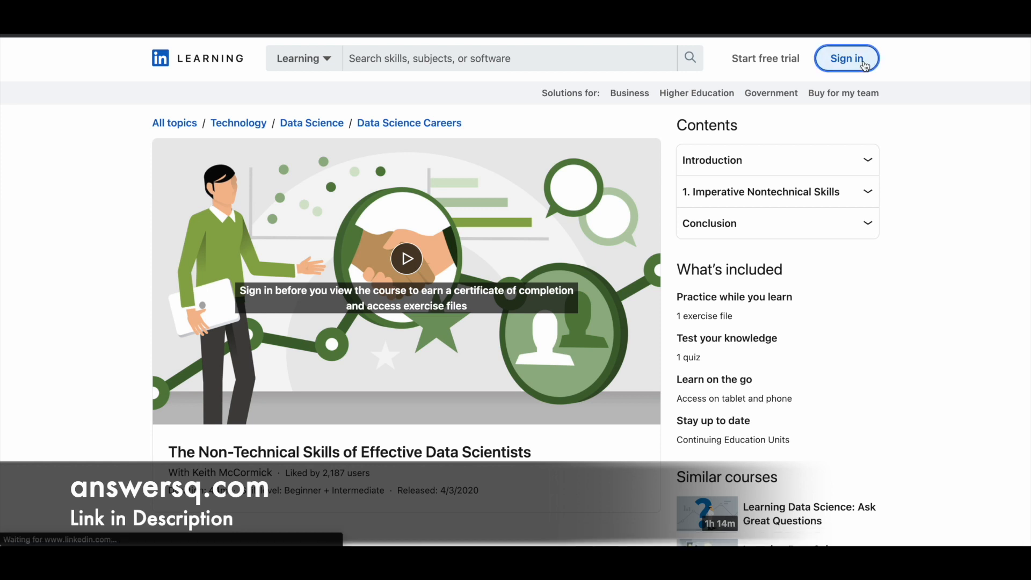
{"action": "left_click", "coordinate": [847, 58]}
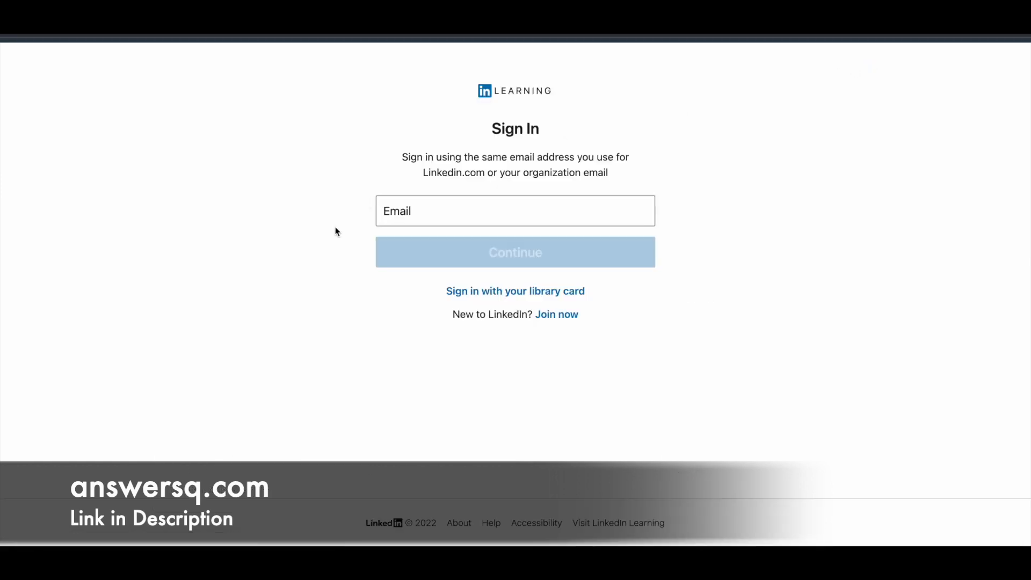
{"action": "mouse_move", "coordinate": [415, 368]}
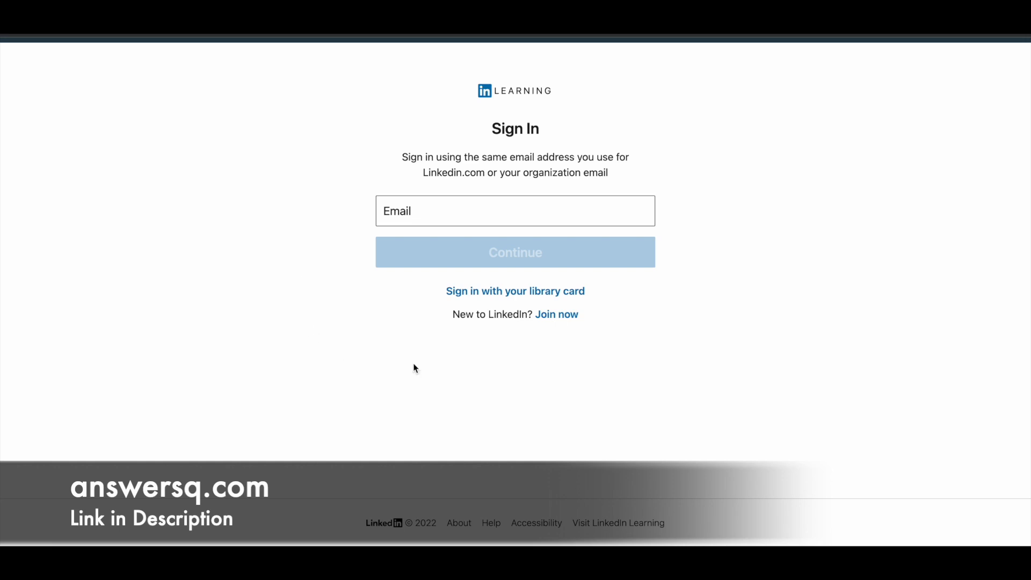
{"action": "mouse_move", "coordinate": [560, 318]}
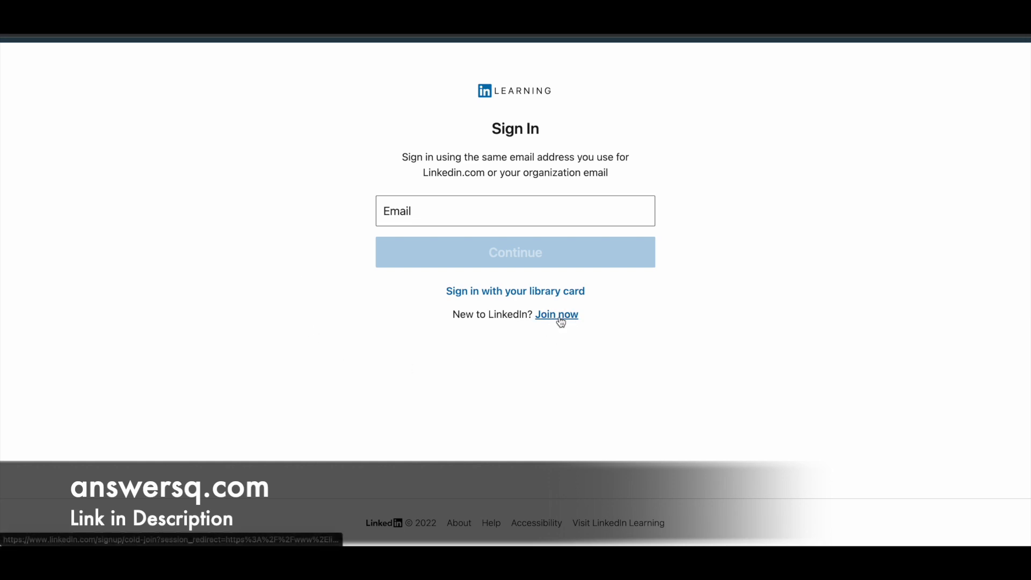
Follow 'Join now' to the 'Make the most of your professional life' form and select its email field.
{"action": "left_click", "coordinate": [556, 315]}
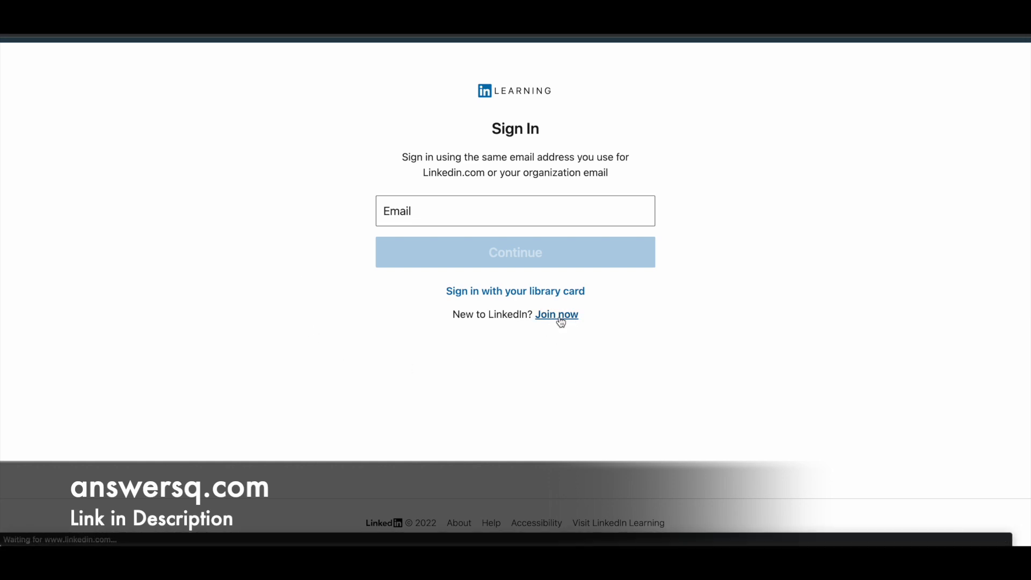
{"action": "left_click", "coordinate": [557, 314]}
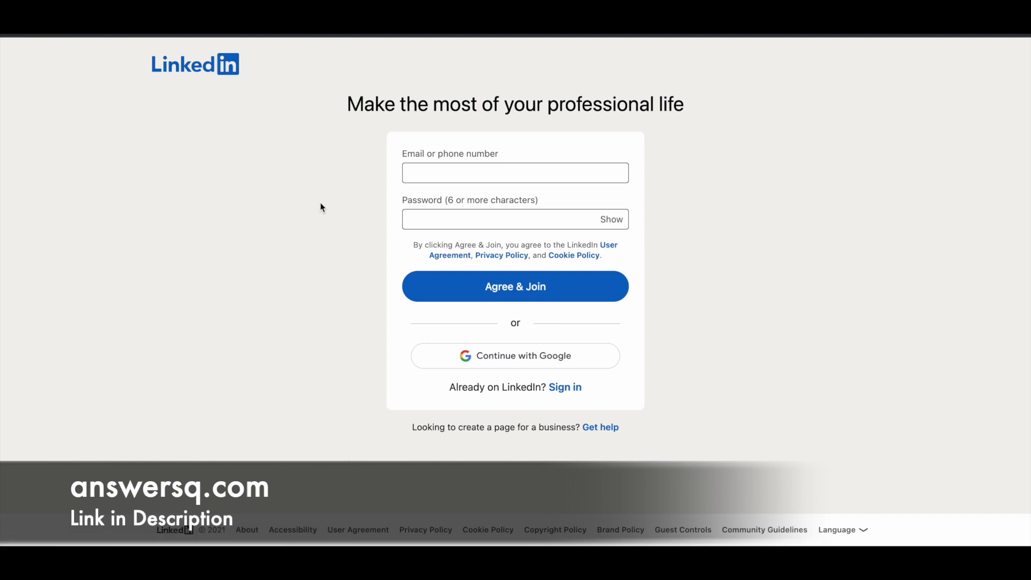
{"action": "mouse_move", "coordinate": [315, 207]}
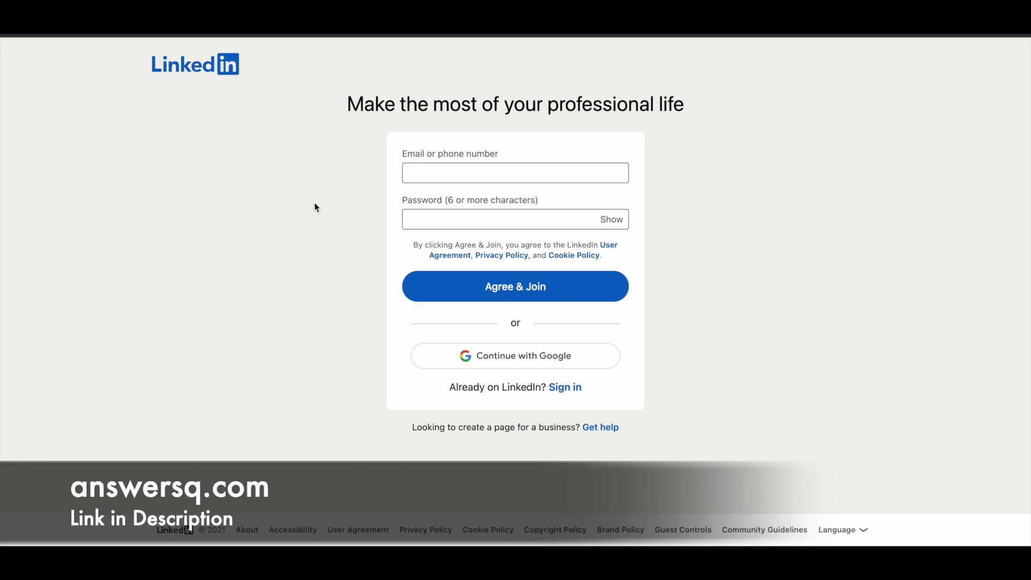
{"action": "left_click", "coordinate": [515, 286]}
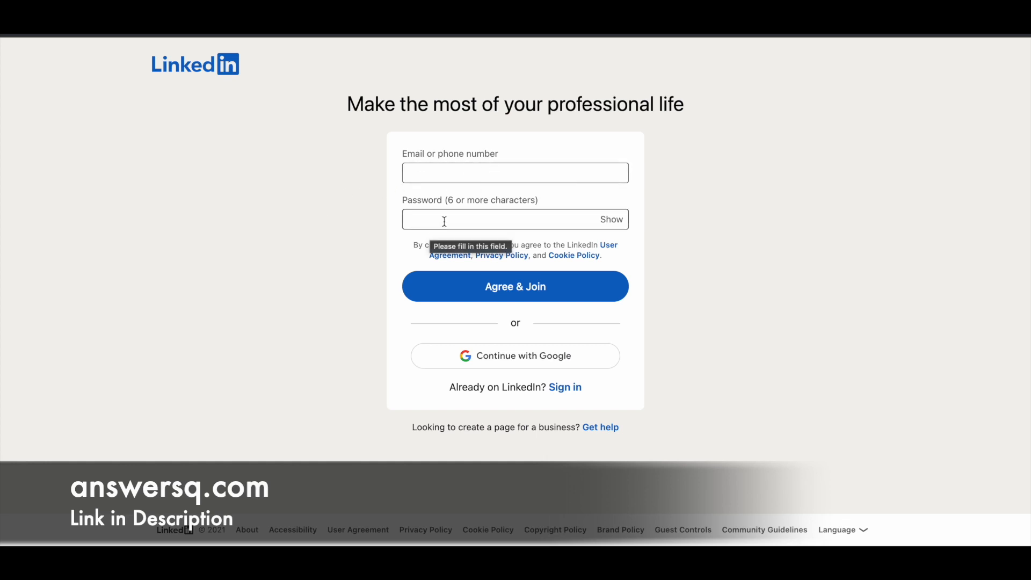
{"action": "mouse_move", "coordinate": [471, 288]}
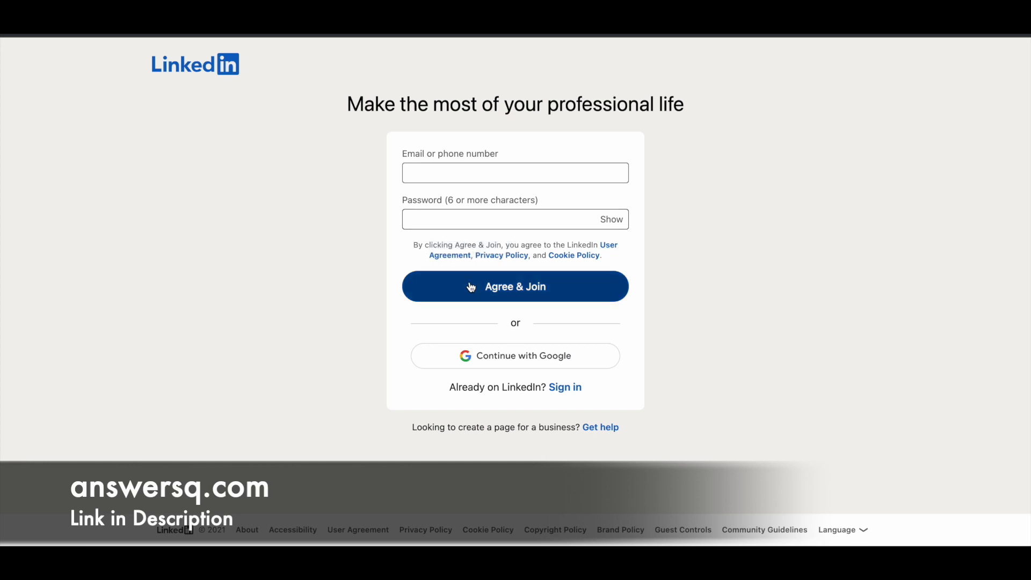
{"action": "mouse_move", "coordinate": [556, 354]}
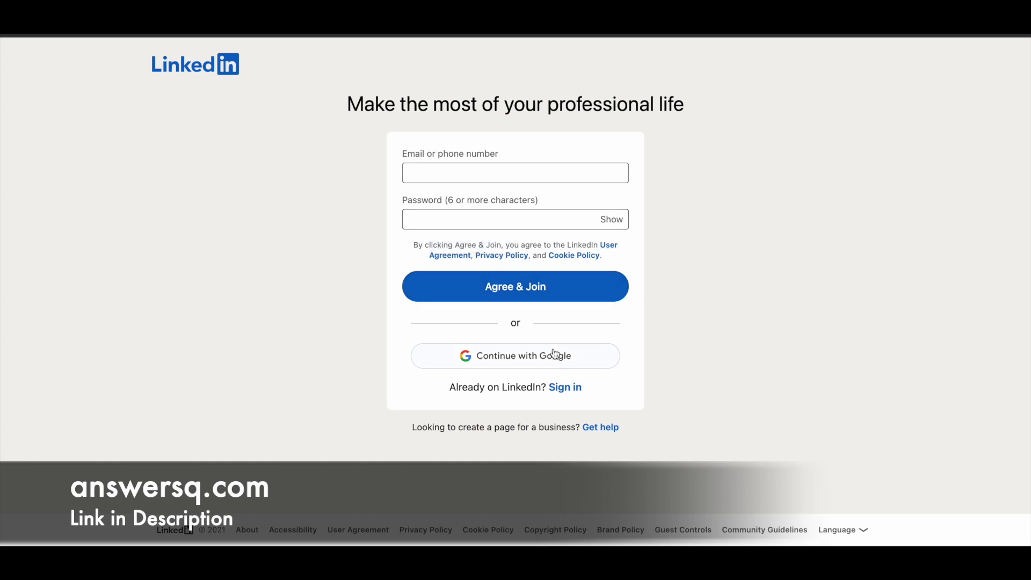
{"action": "mouse_move", "coordinate": [359, 344]}
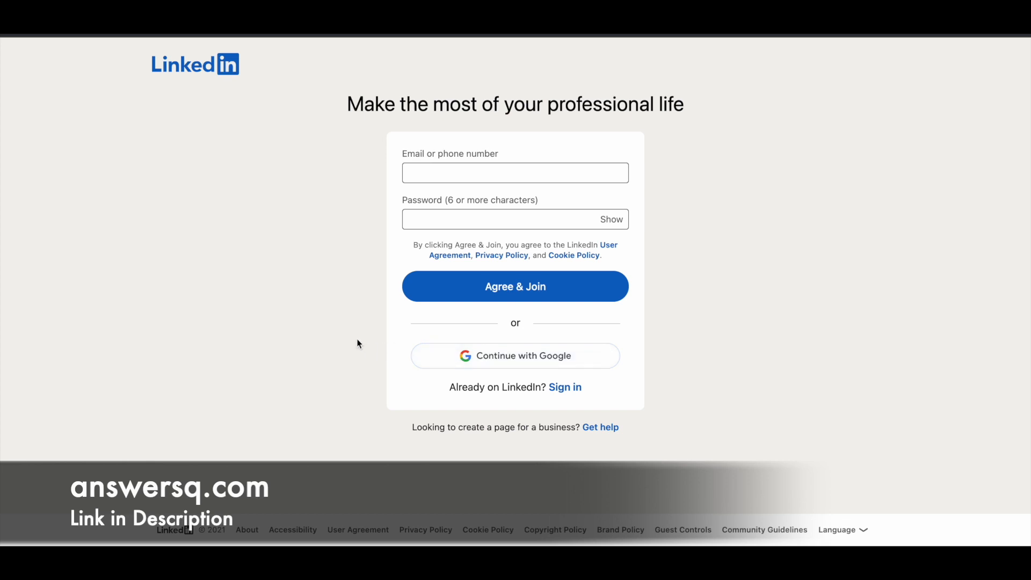
{"action": "mouse_move", "coordinate": [502, 360]}
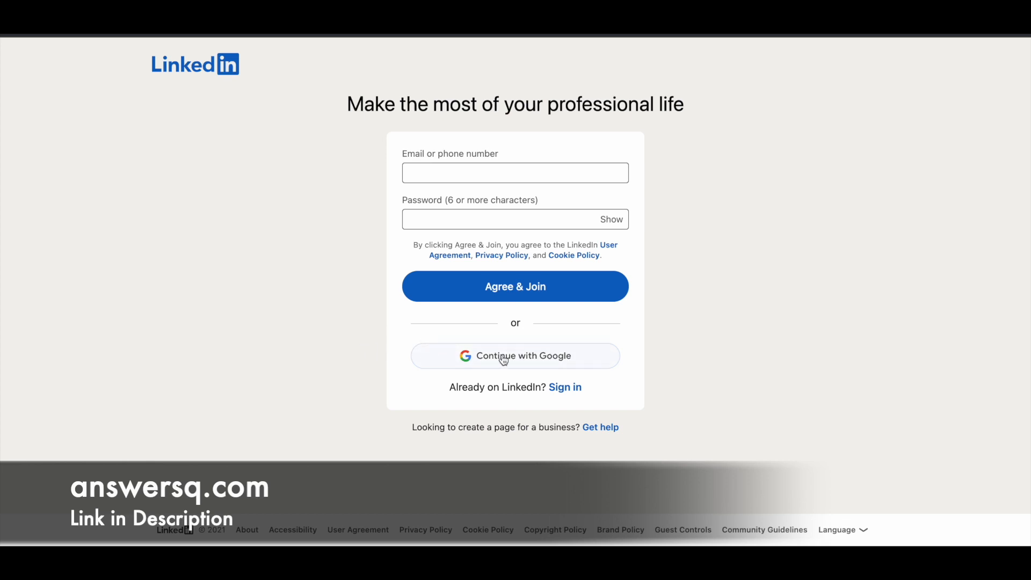
{"action": "mouse_move", "coordinate": [360, 318]}
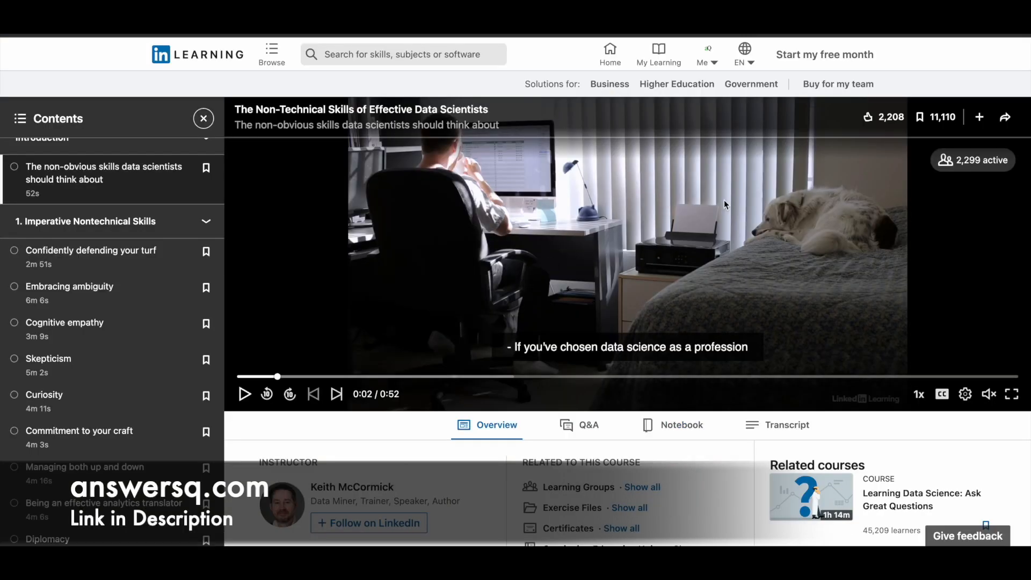
{"action": "mouse_move", "coordinate": [565, 265]}
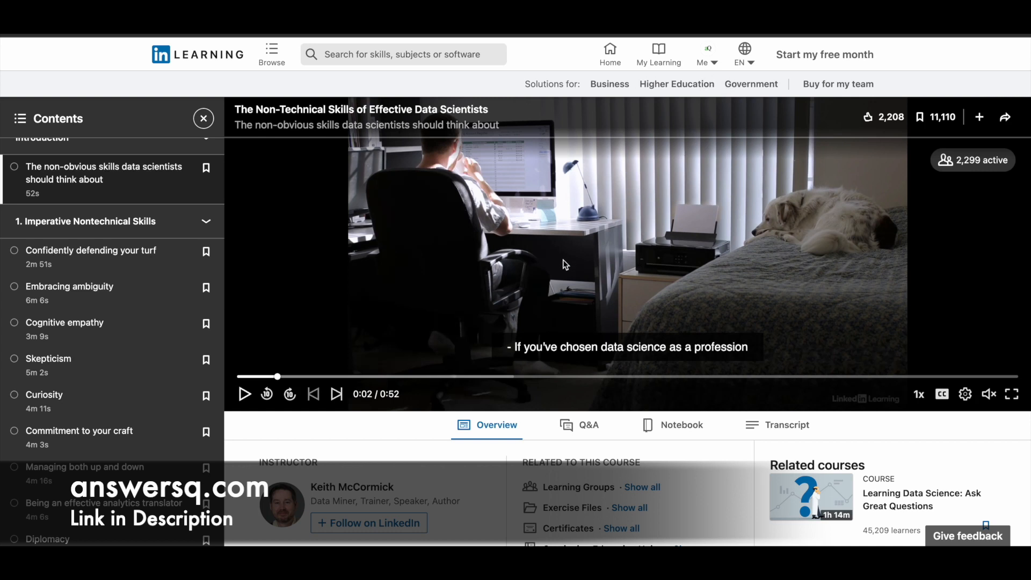
{"action": "mouse_move", "coordinate": [545, 291]}
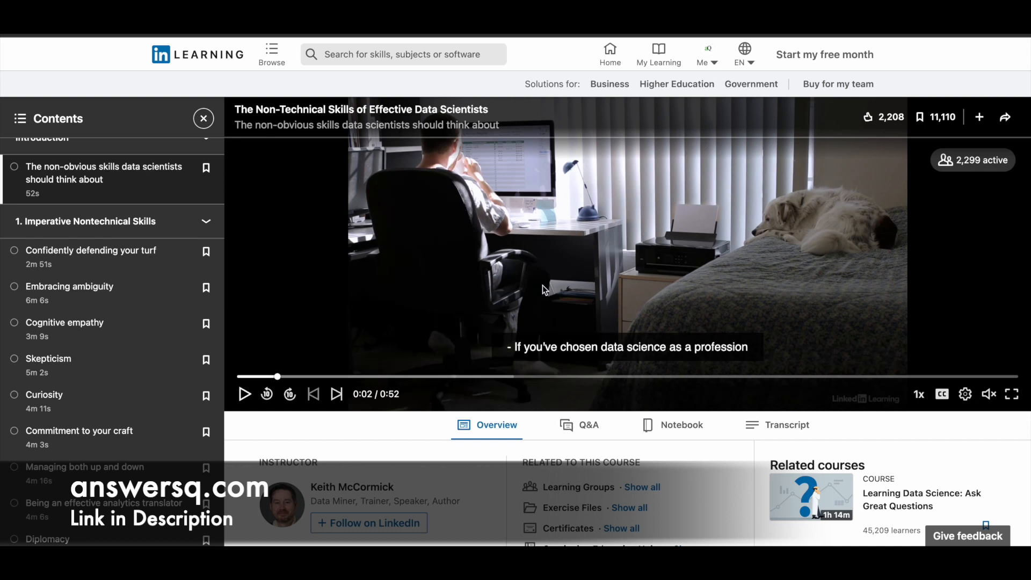
{"action": "mouse_move", "coordinate": [572, 289]}
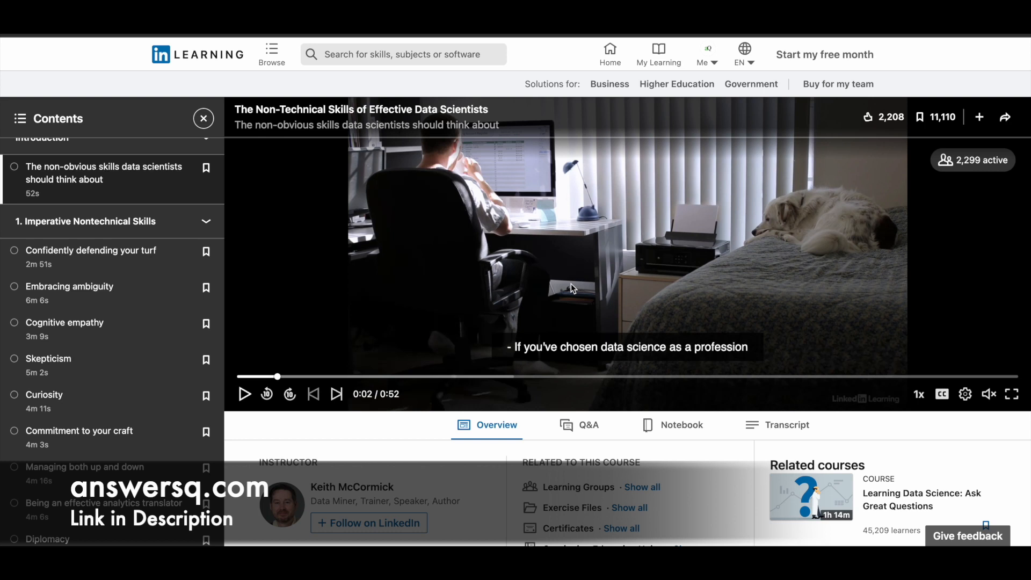
{"action": "mouse_move", "coordinate": [243, 258]}
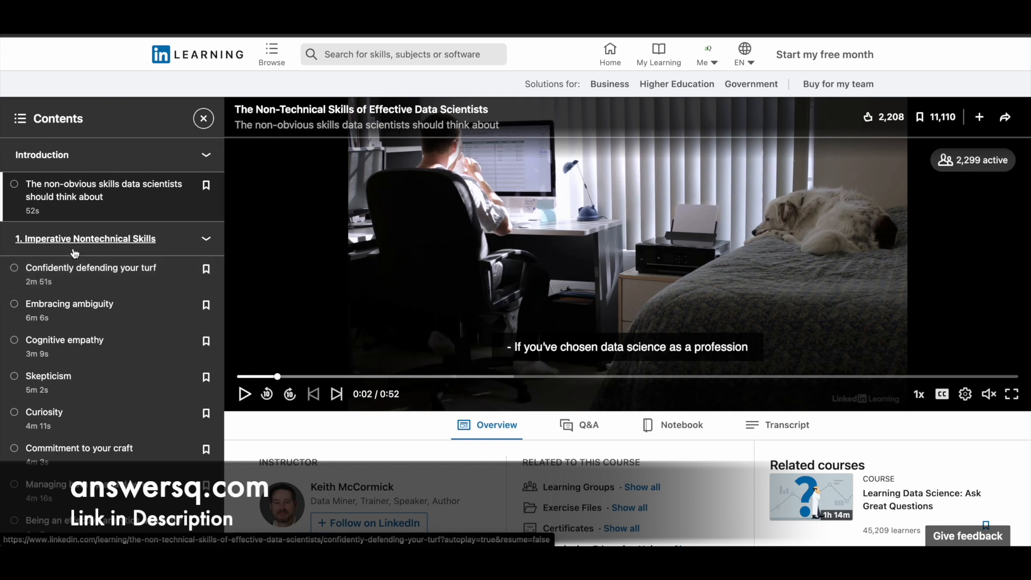
Scroll down to Overview and show all Certificates, revealing LinkedIn Learning and NASBA options.
{"action": "scroll", "scroll_direction": "down", "scroll_amount": 3}
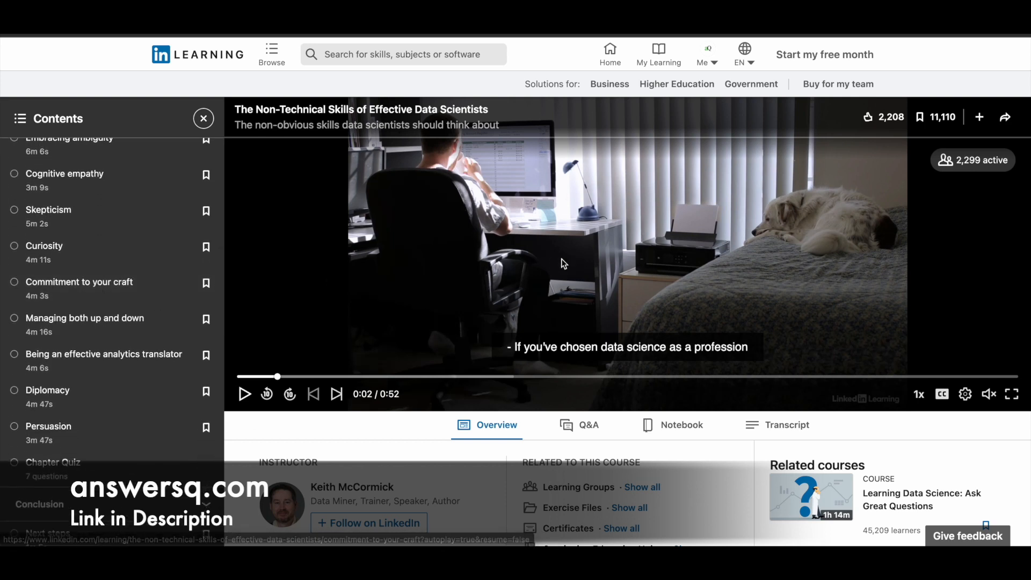
{"action": "scroll", "scroll_direction": "down", "scroll_amount": 3}
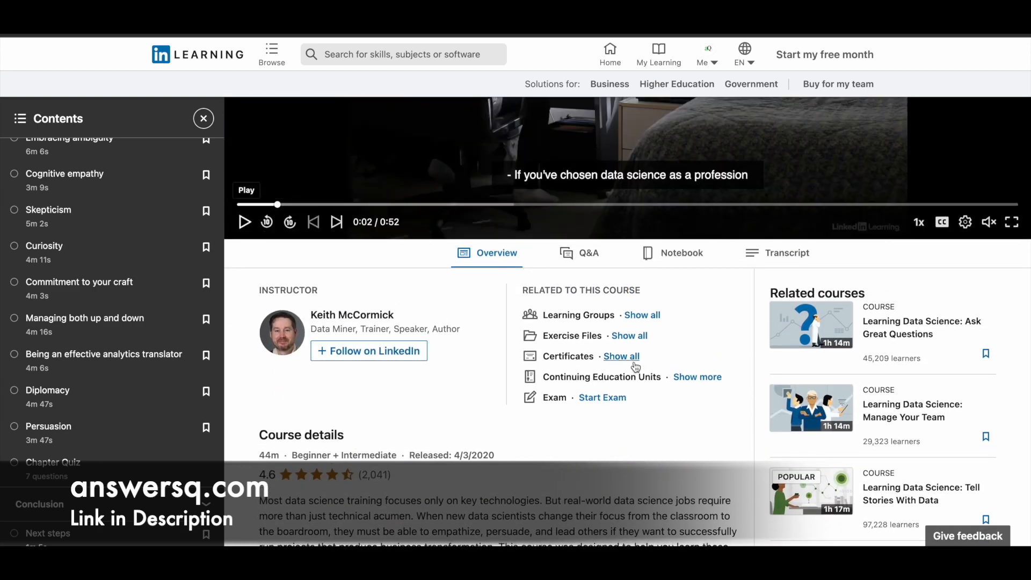
{"action": "left_click", "coordinate": [622, 356]}
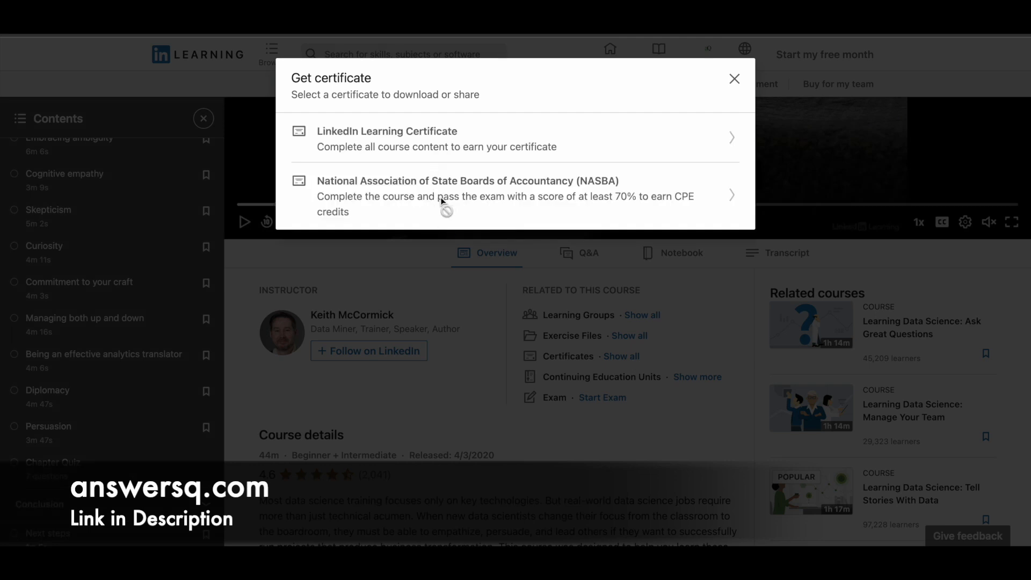
{"action": "mouse_move", "coordinate": [664, 131]}
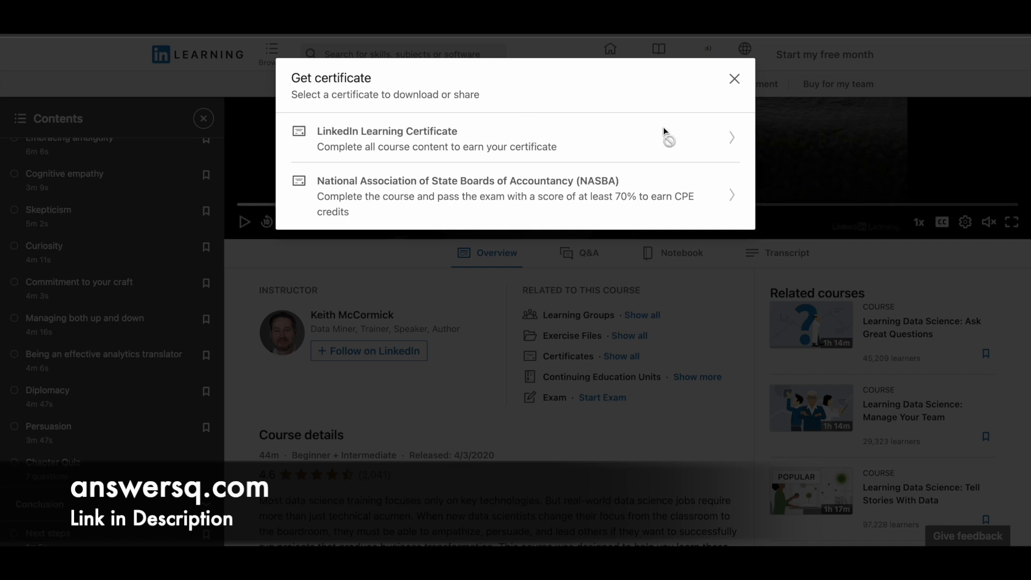
{"action": "mouse_move", "coordinate": [687, 149]}
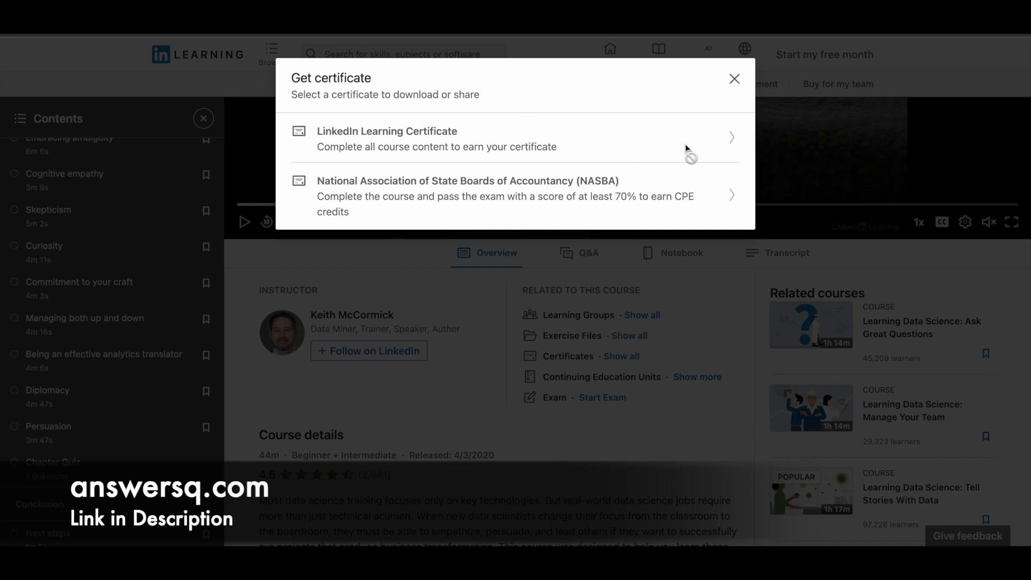
{"action": "mouse_move", "coordinate": [676, 154]}
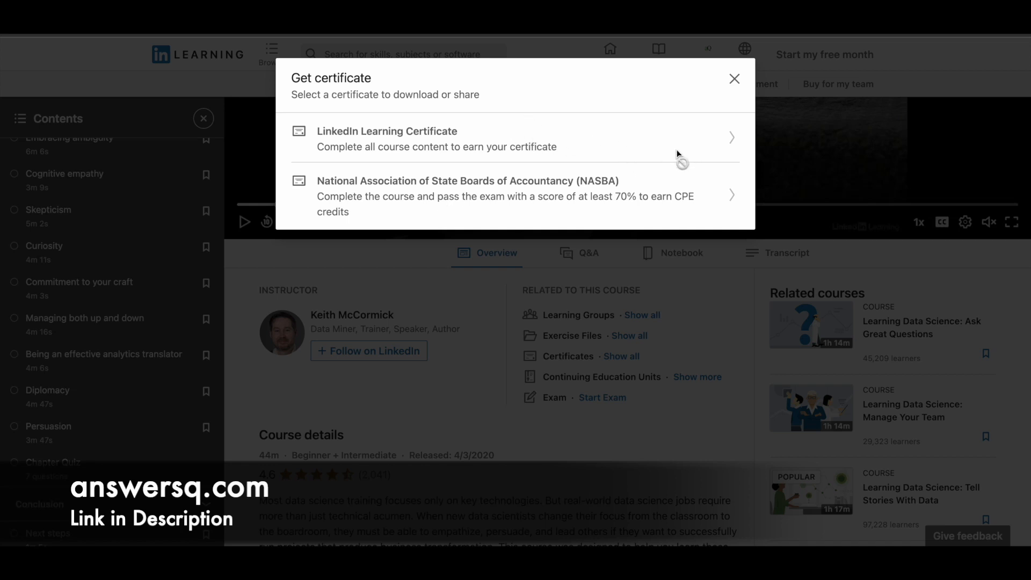
{"action": "mouse_move", "coordinate": [577, 144]}
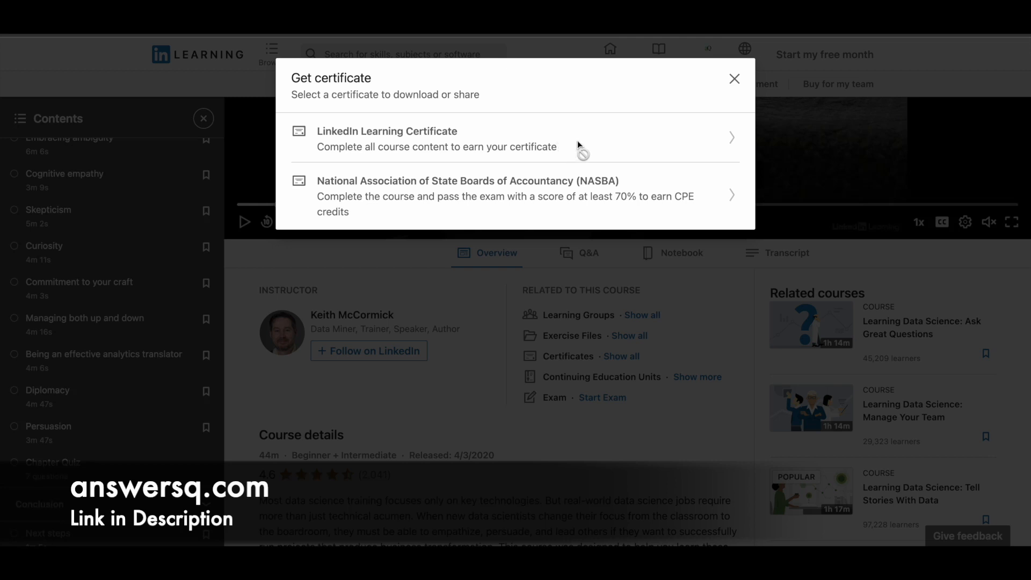
{"action": "mouse_move", "coordinate": [719, 144]}
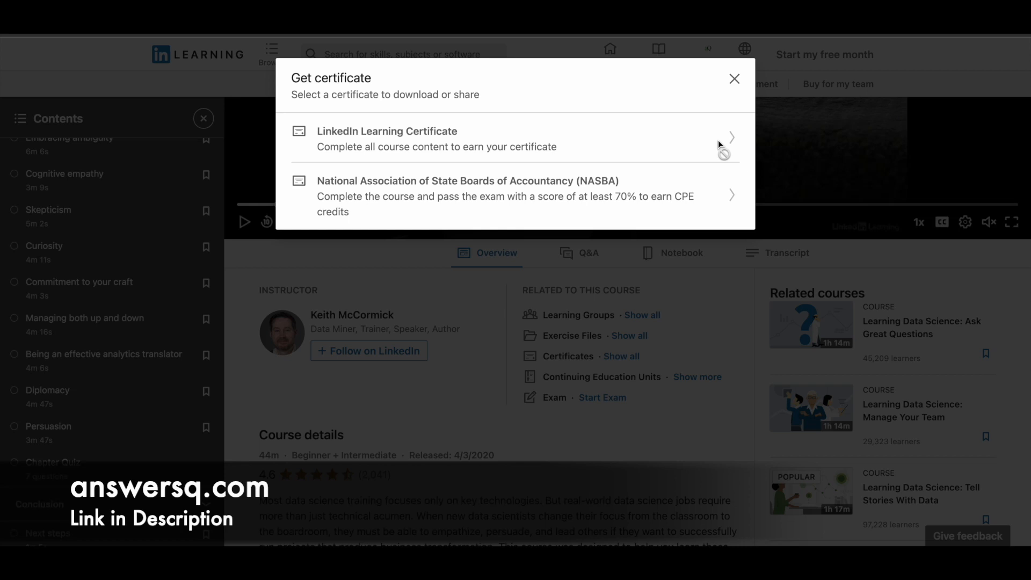
{"action": "mouse_move", "coordinate": [637, 176]}
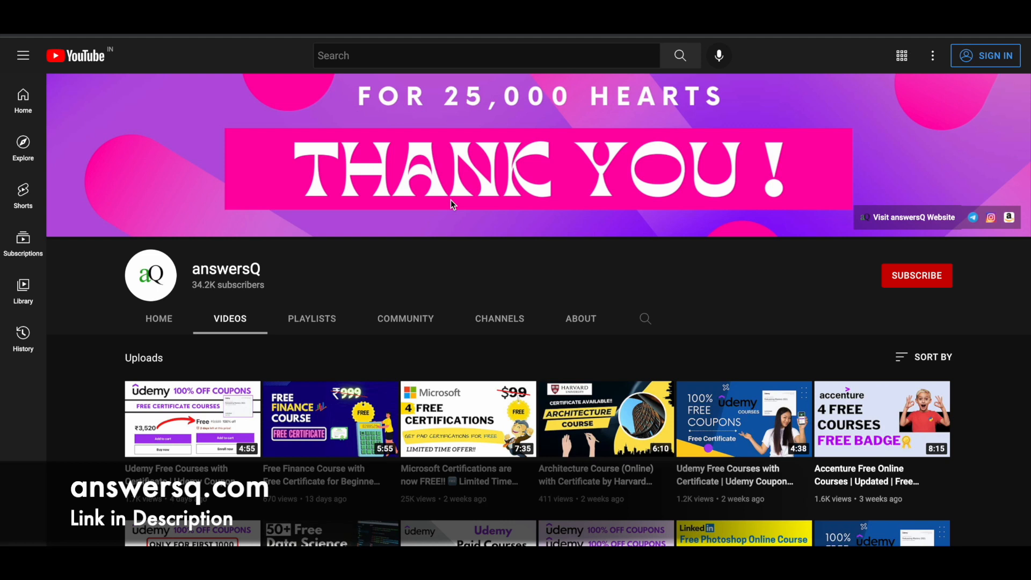
{"action": "mouse_move", "coordinate": [941, 277]}
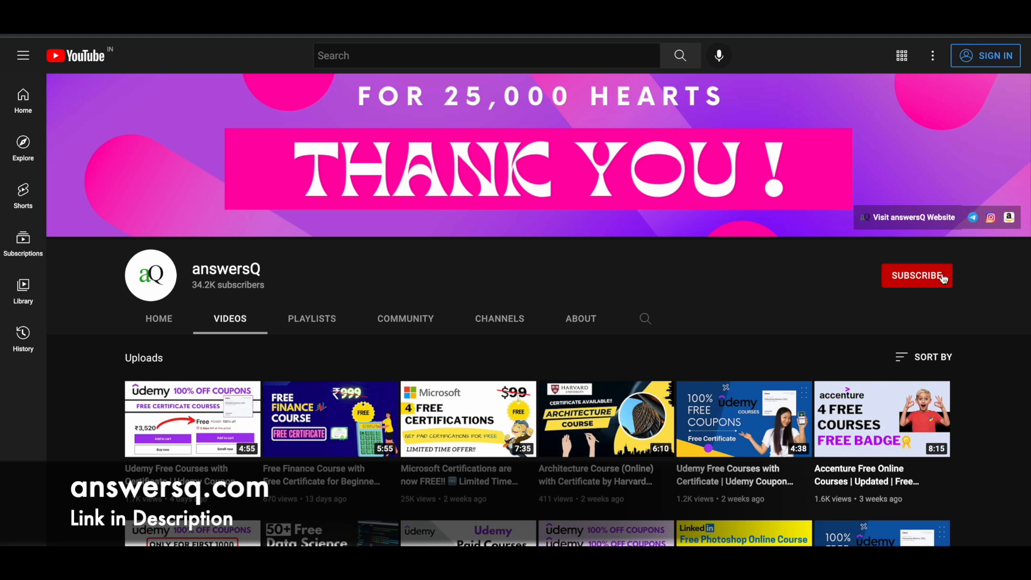